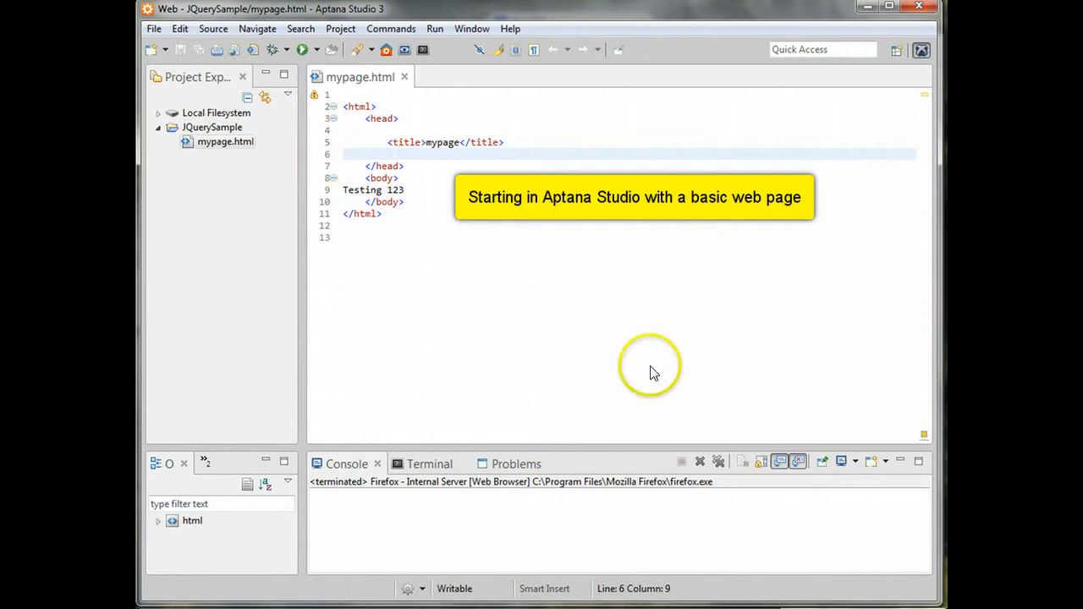
mouse_move(664, 245)
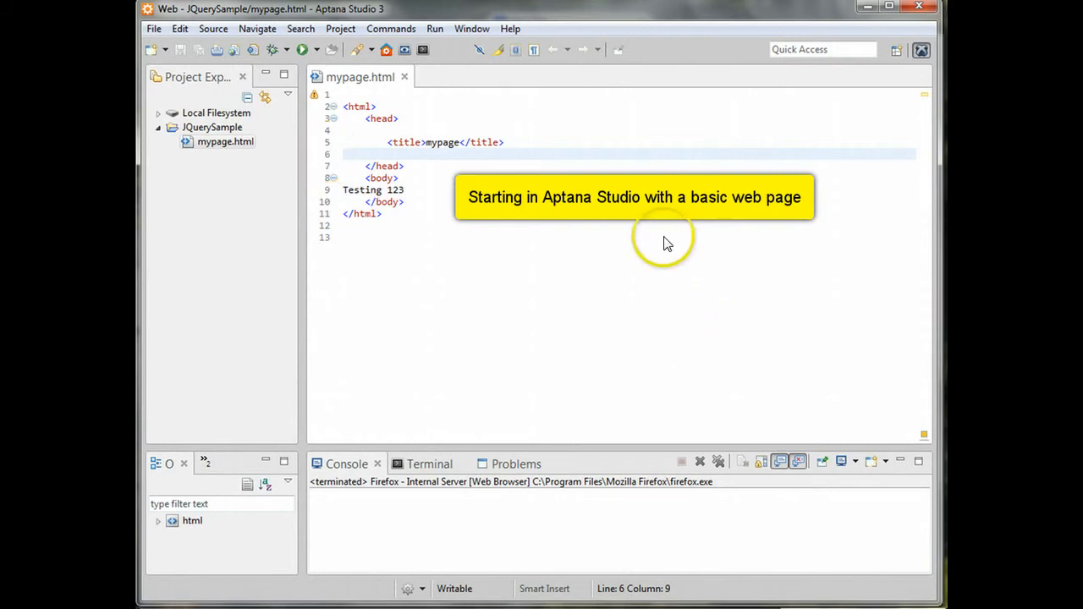
mouse_move(666, 300)
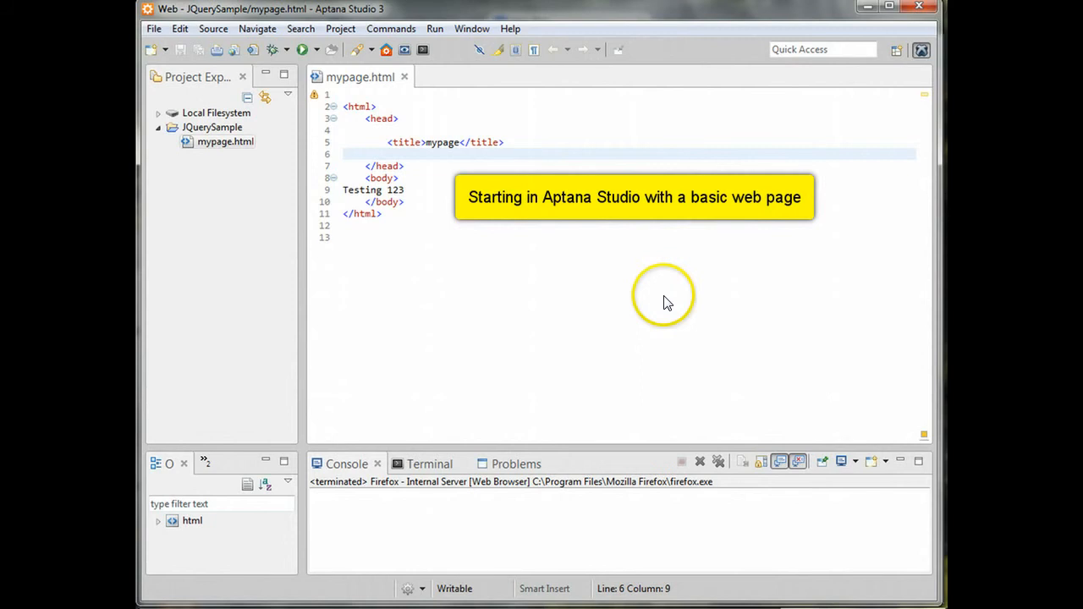
mouse_move(605, 323)
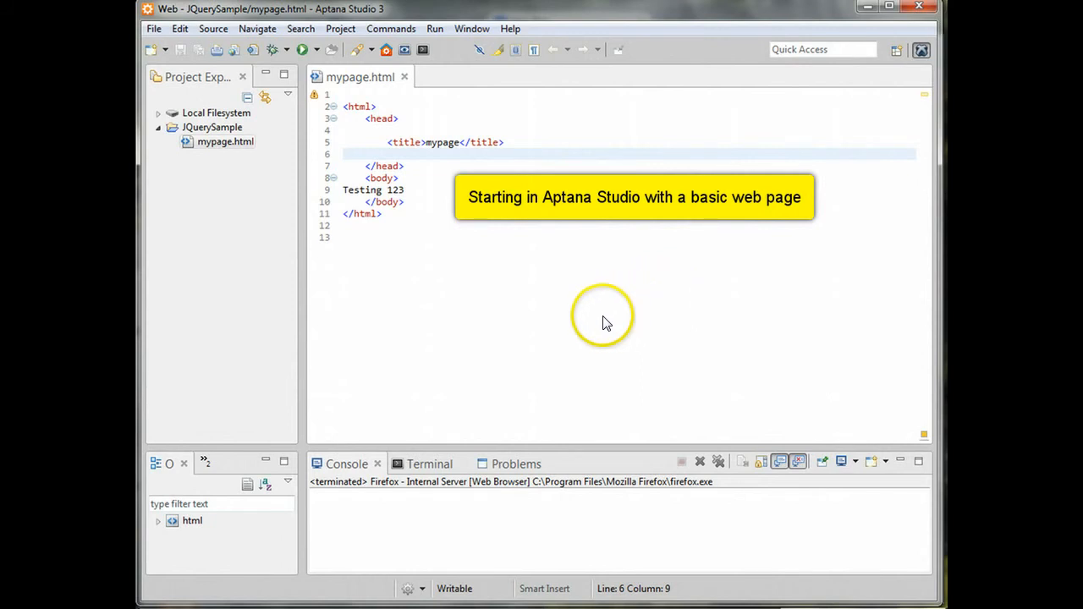
mouse_move(406, 195)
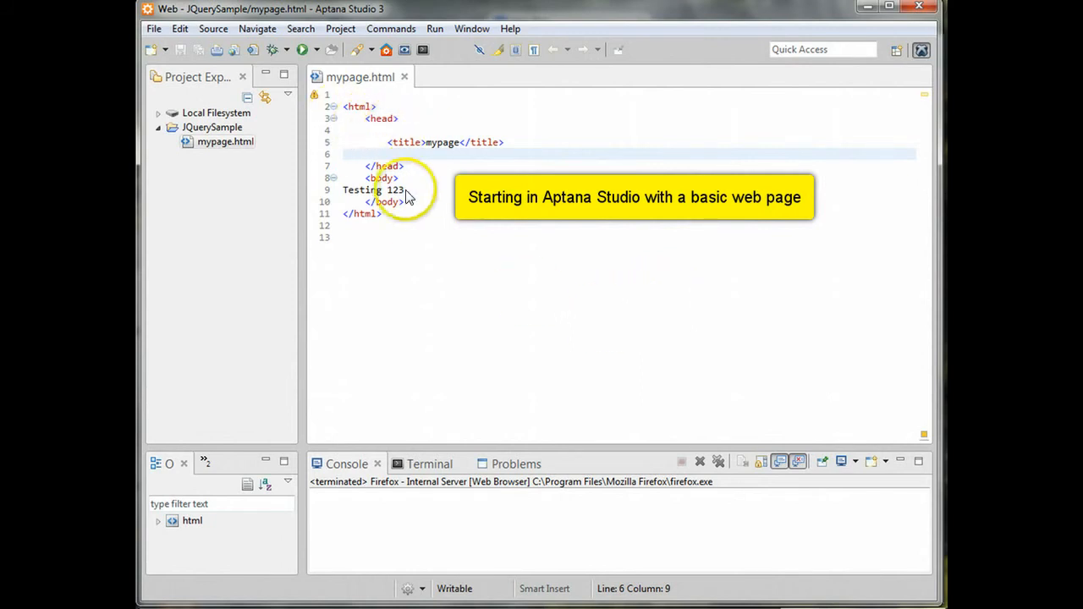
mouse_move(352, 209)
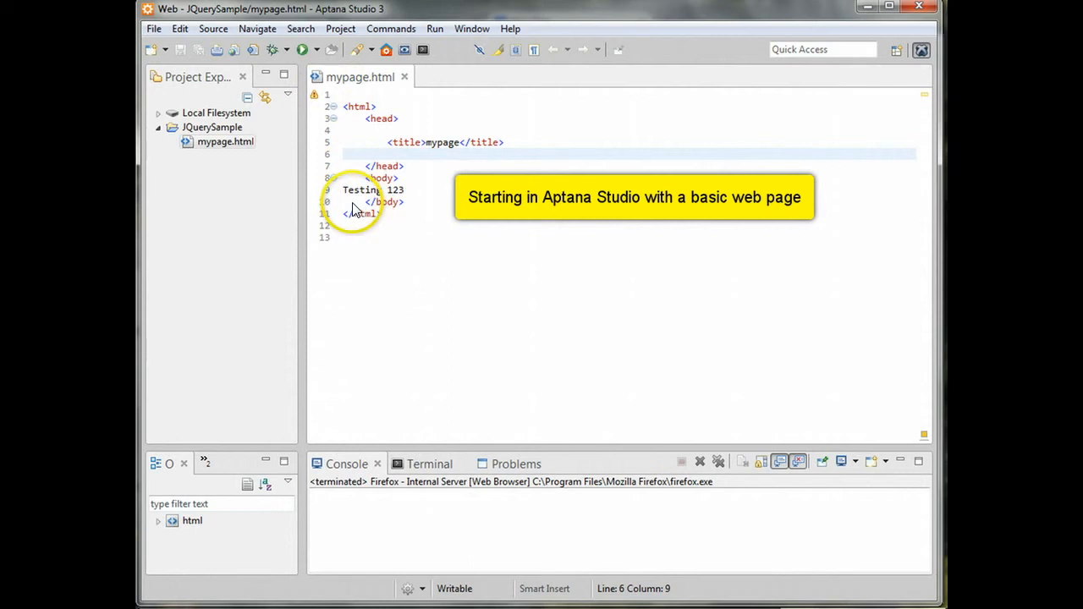
mouse_move(303, 574)
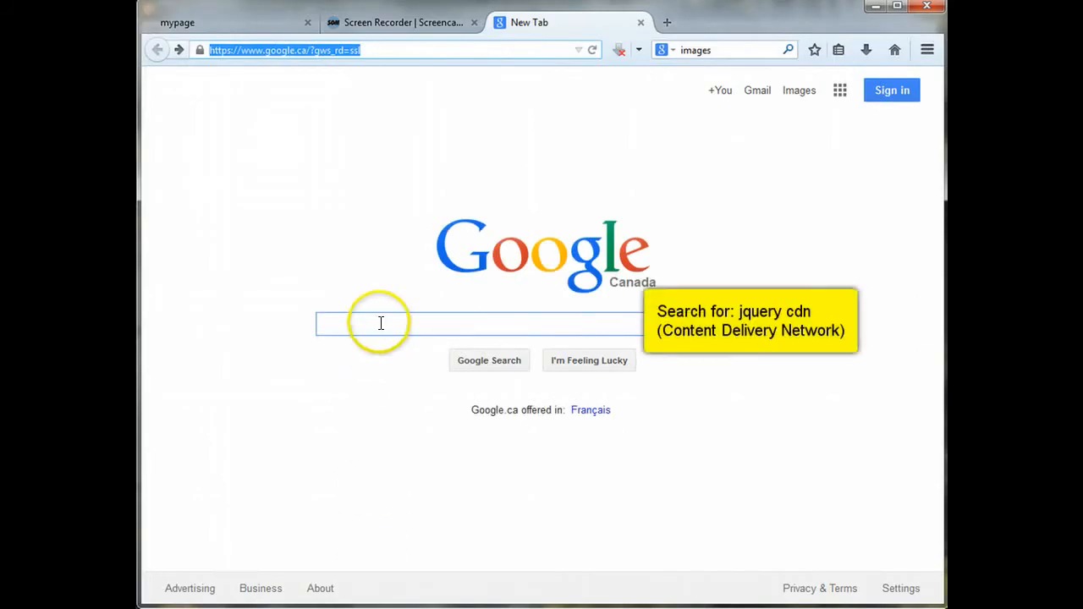
- Search 'jquery cdn' and open the minified jQuery Core 2.1.1 file from the jQuery CDN
click(380, 323)
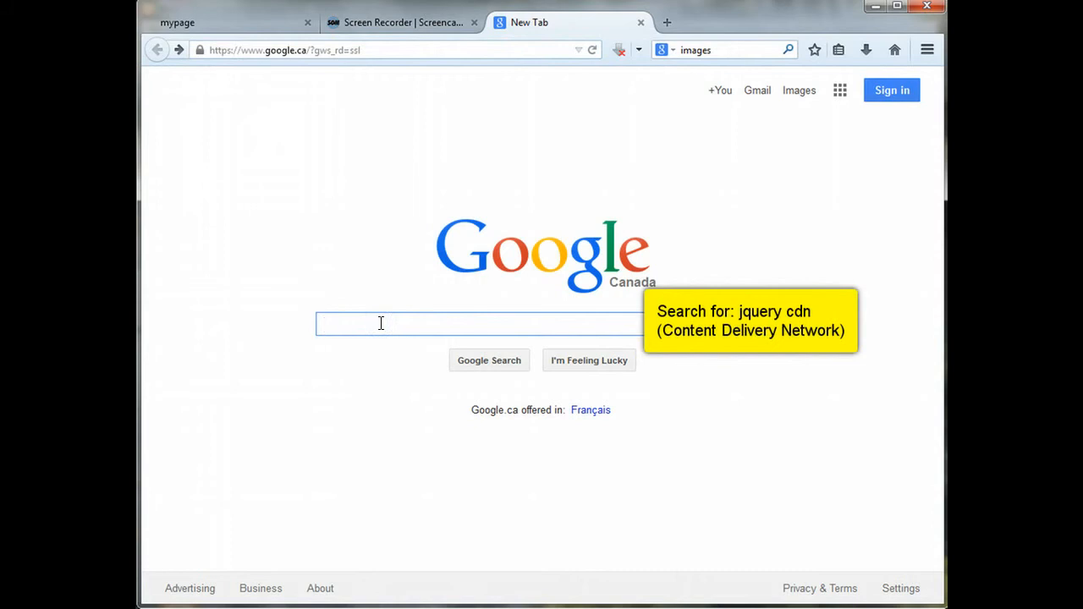
text(jquery)
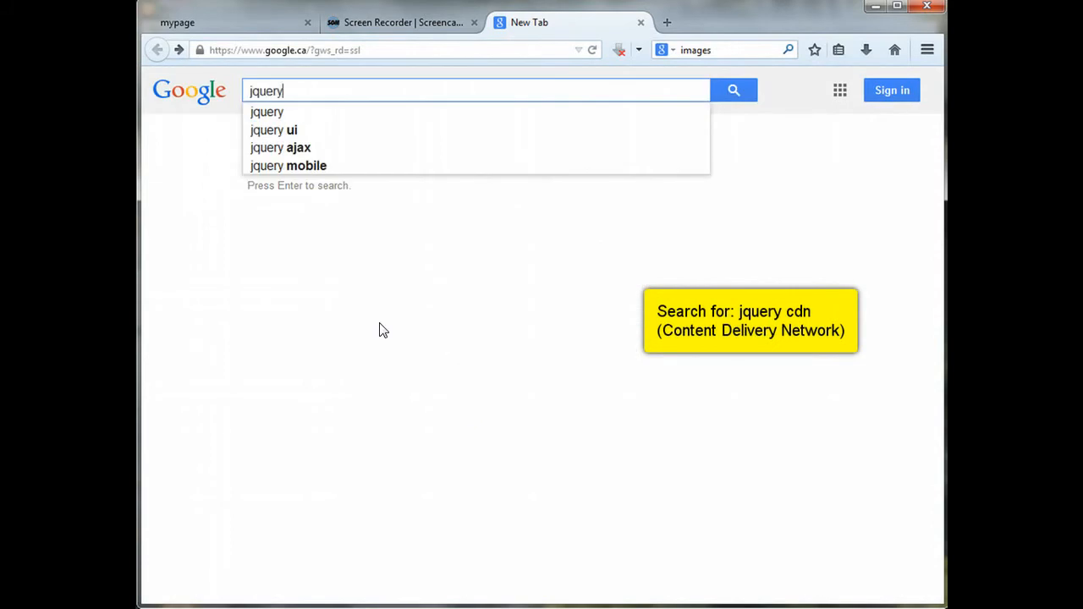
text(cdn)
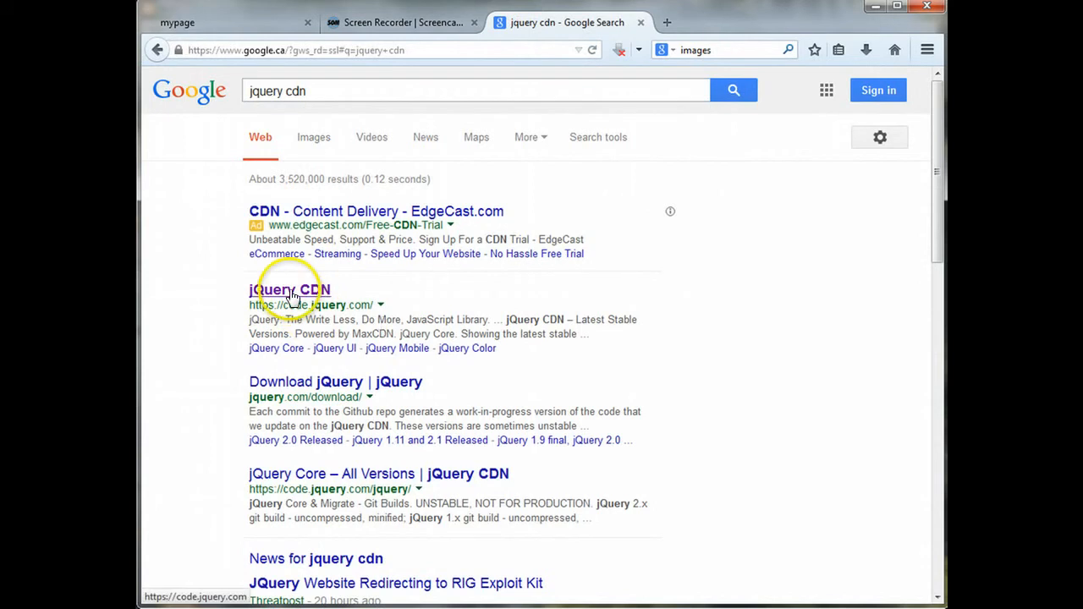
click(289, 290)
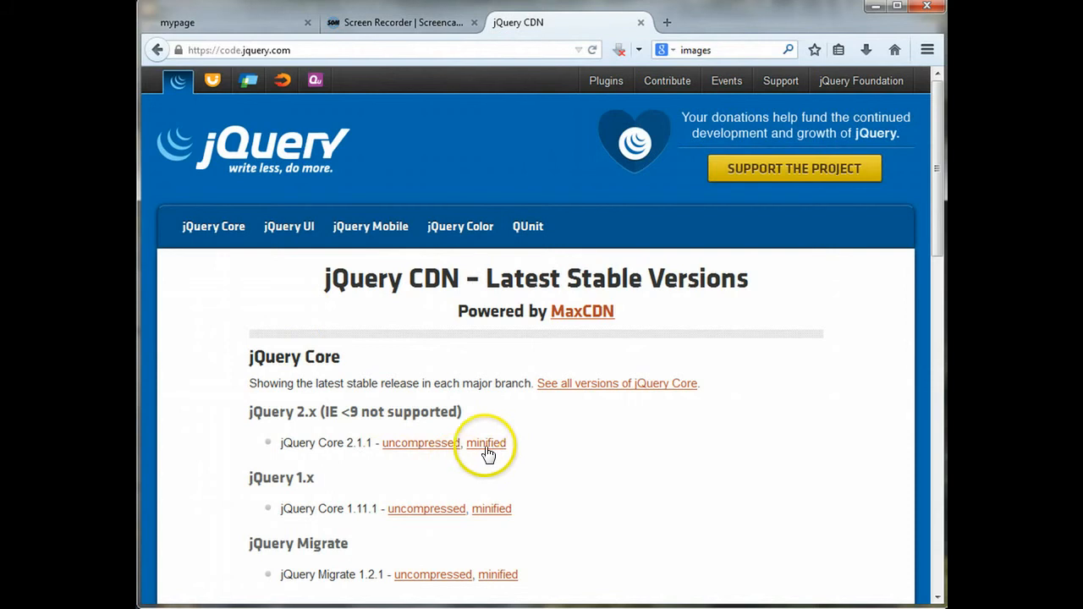
click(486, 442)
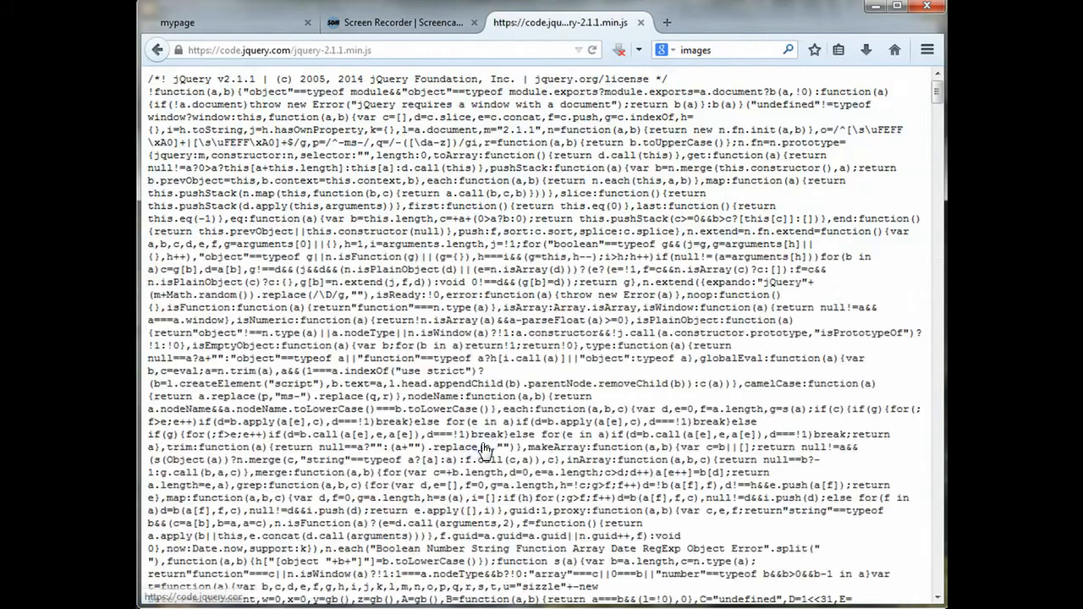
right_click(271, 49)
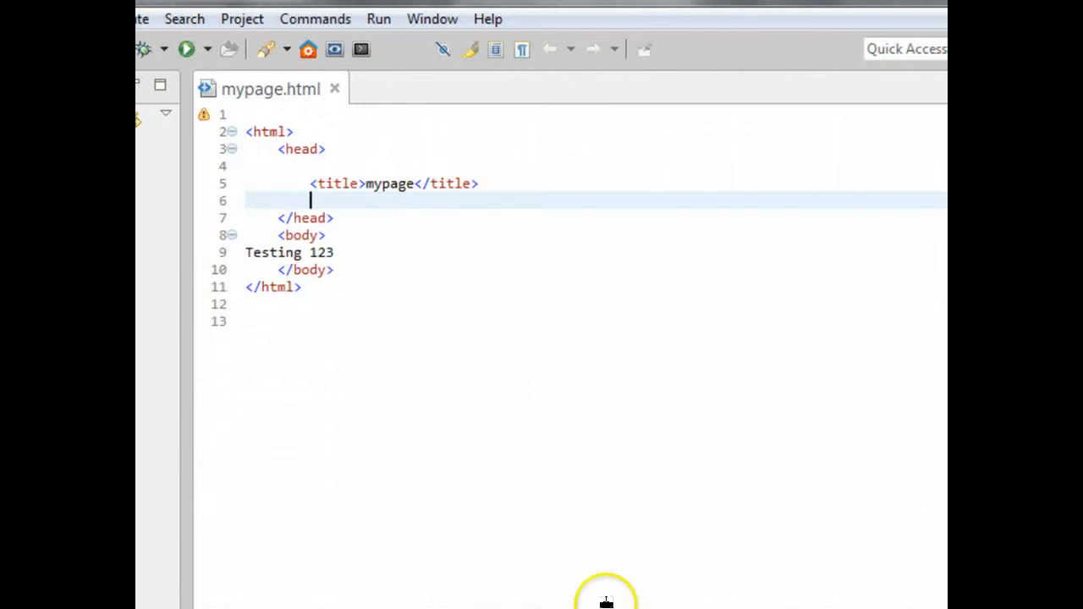
text(<)
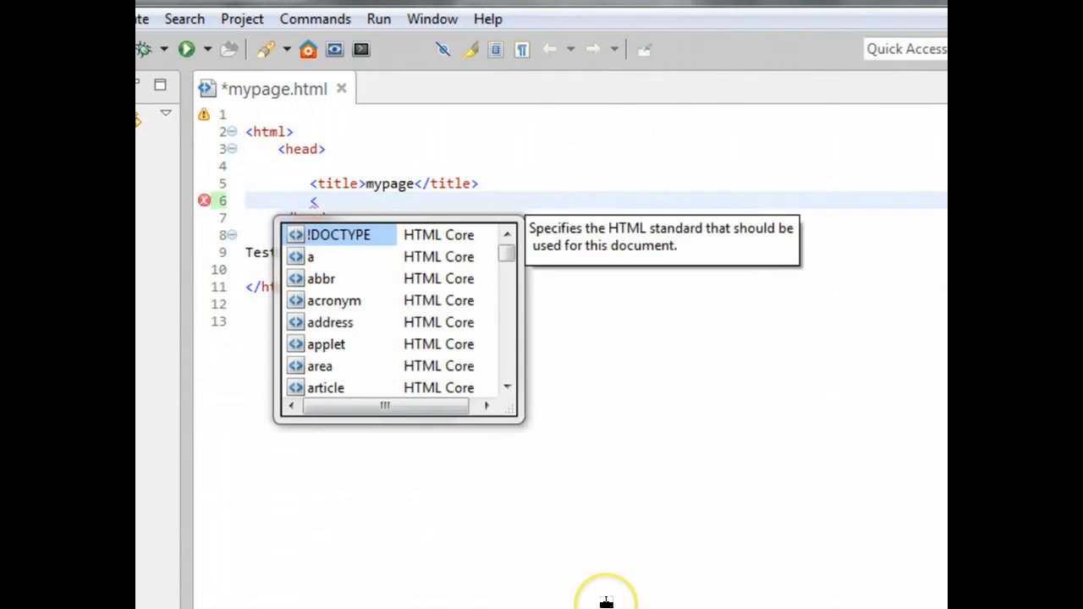
text(script)
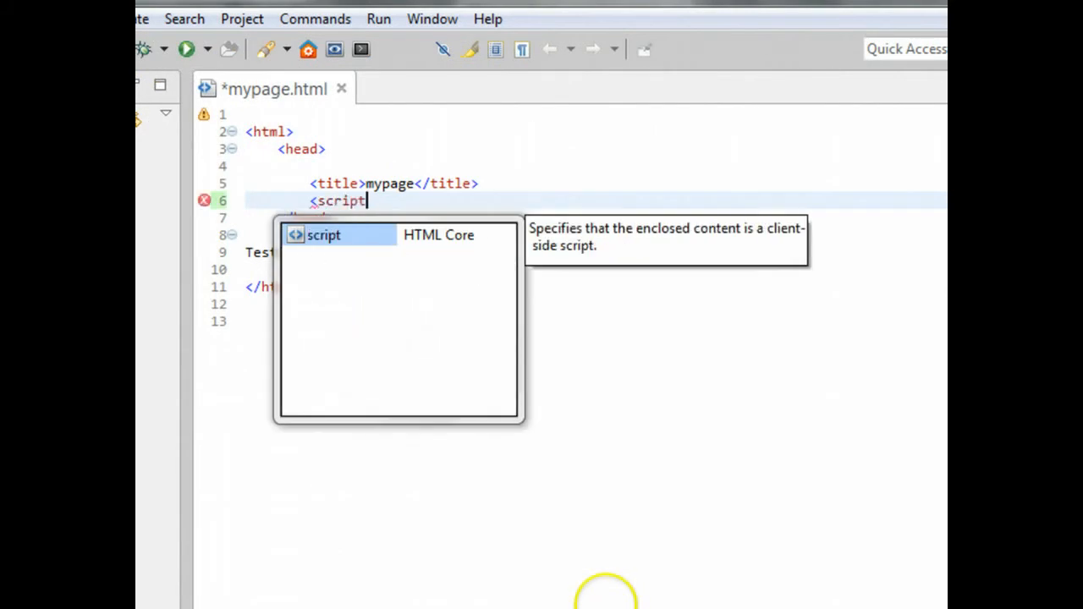
text(src=")
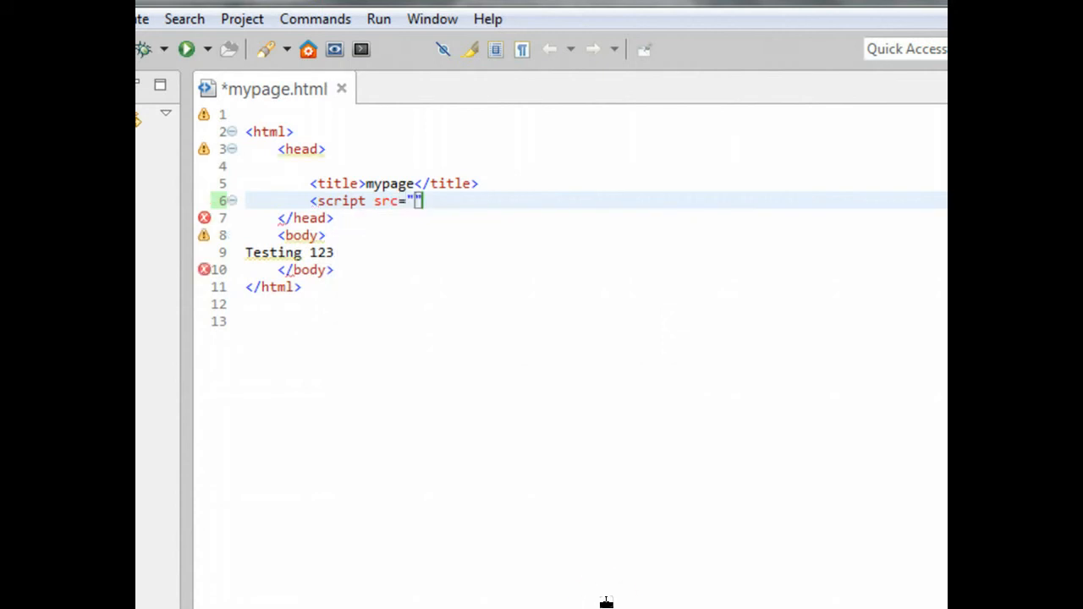
text(https://code.jquery.com/jquery-2.1.1.min.js")
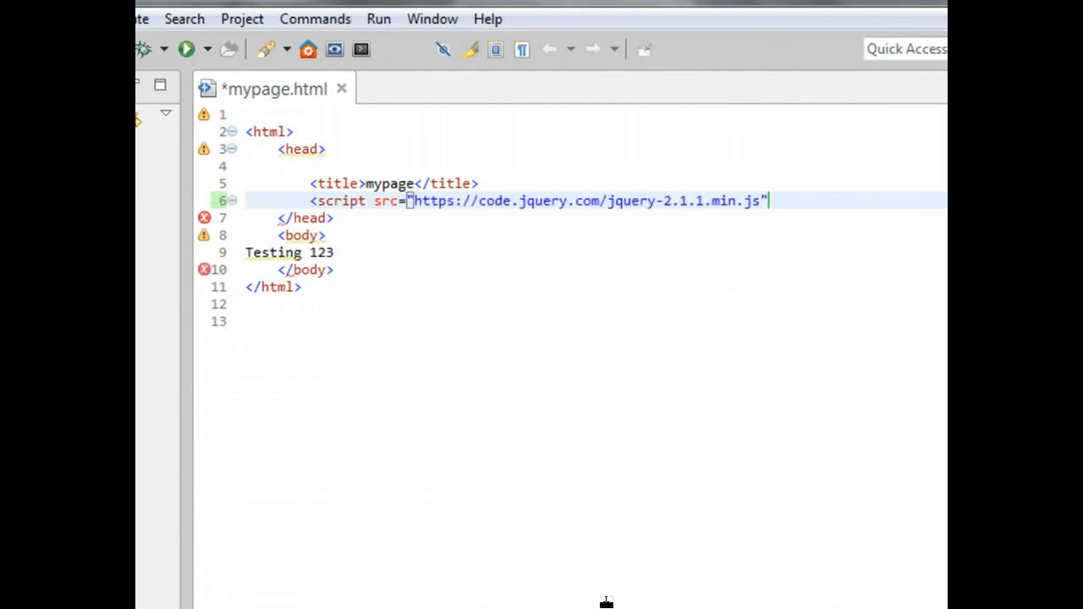
text(></script>)
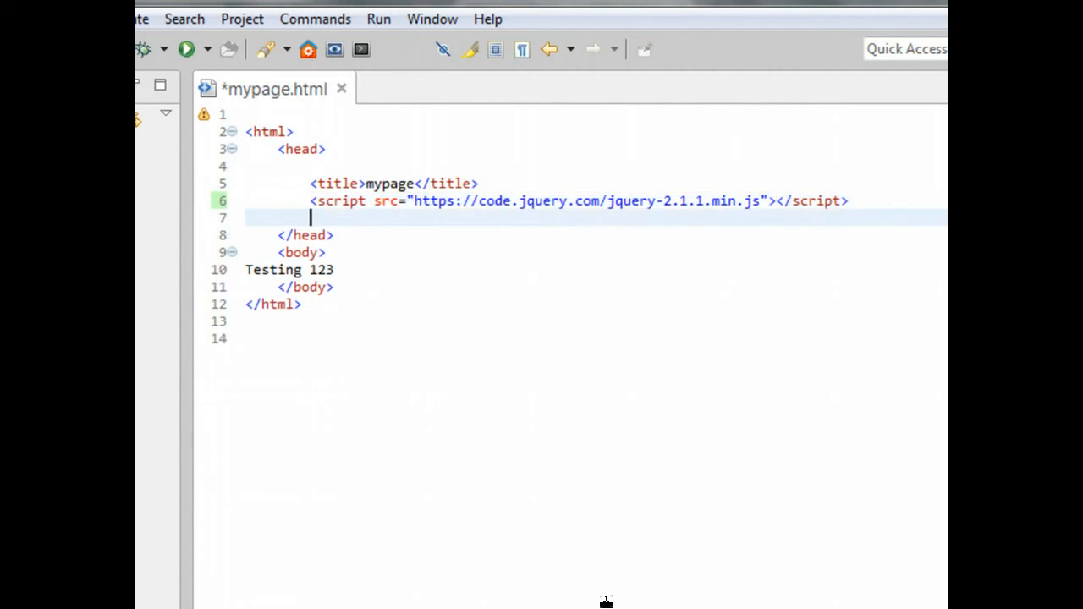
- Add an inline script block to the head and type $(document) inside it
text(<script>)
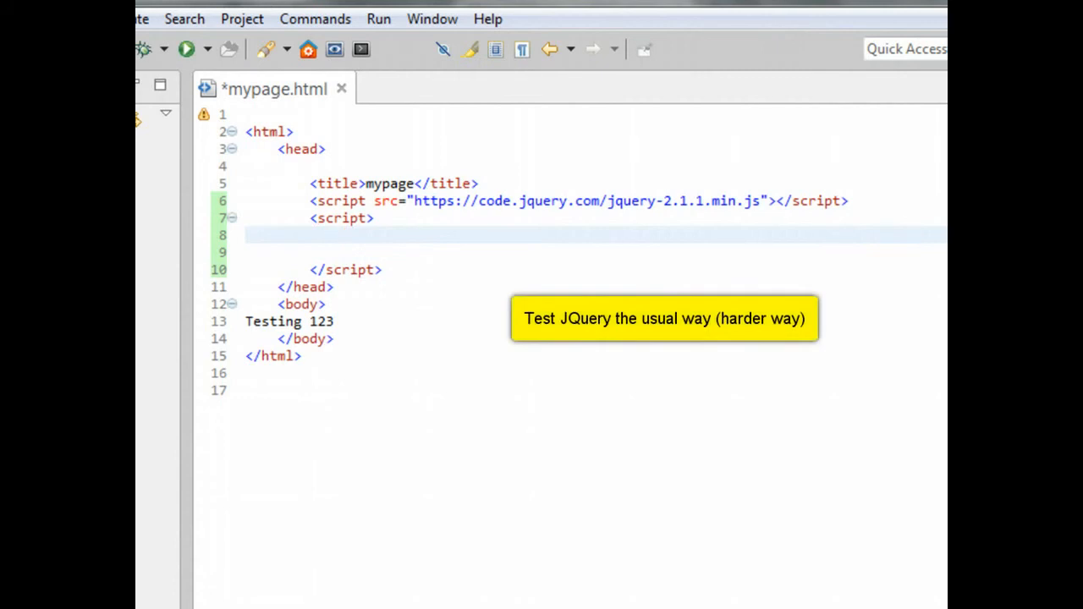
text($())
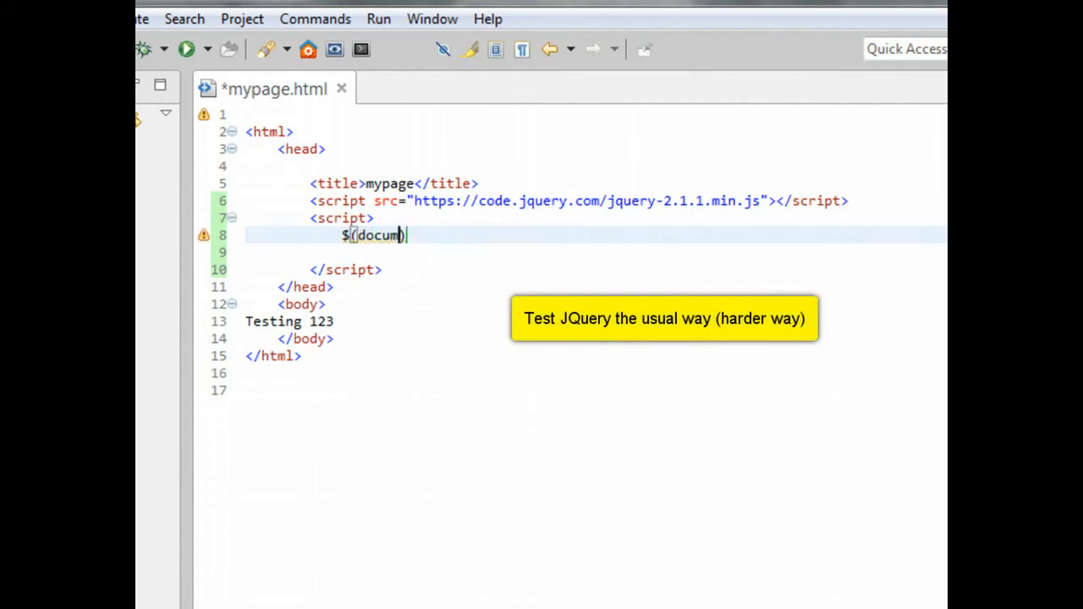
text(ent))
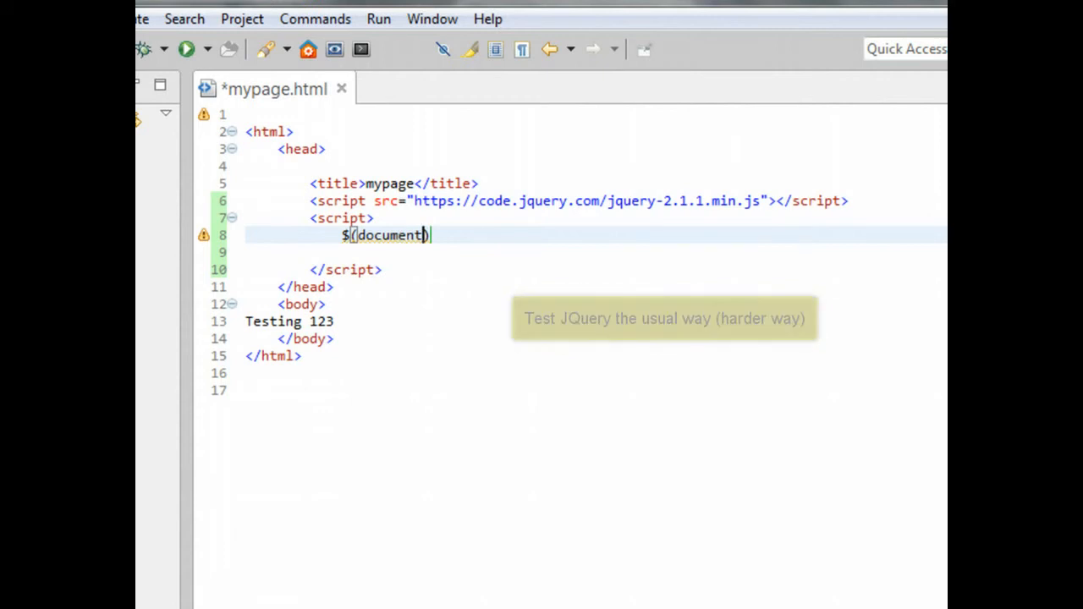
click(350, 235)
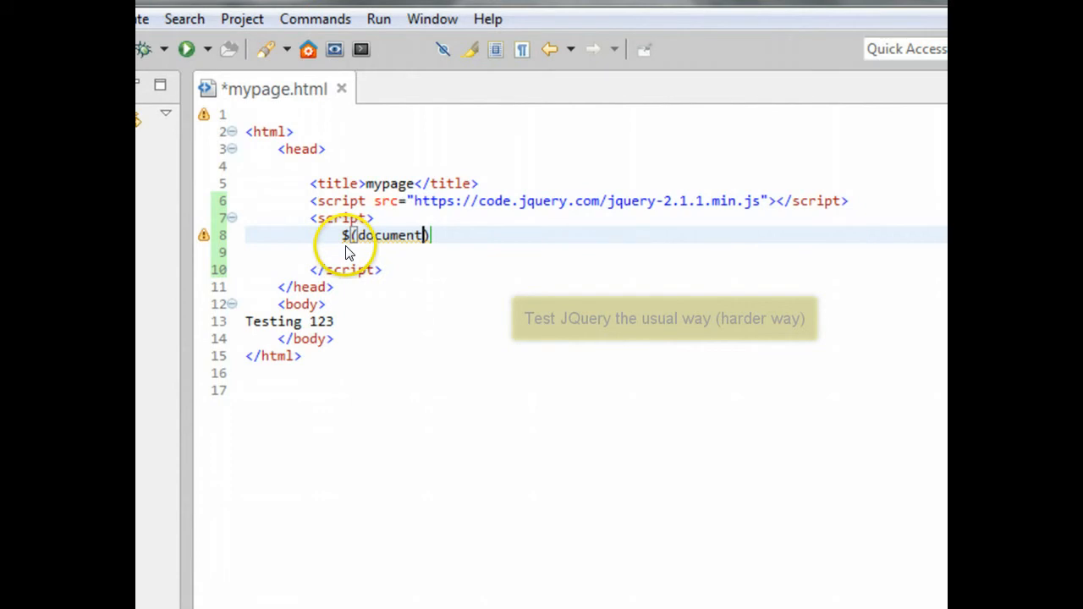
mouse_move(399, 251)
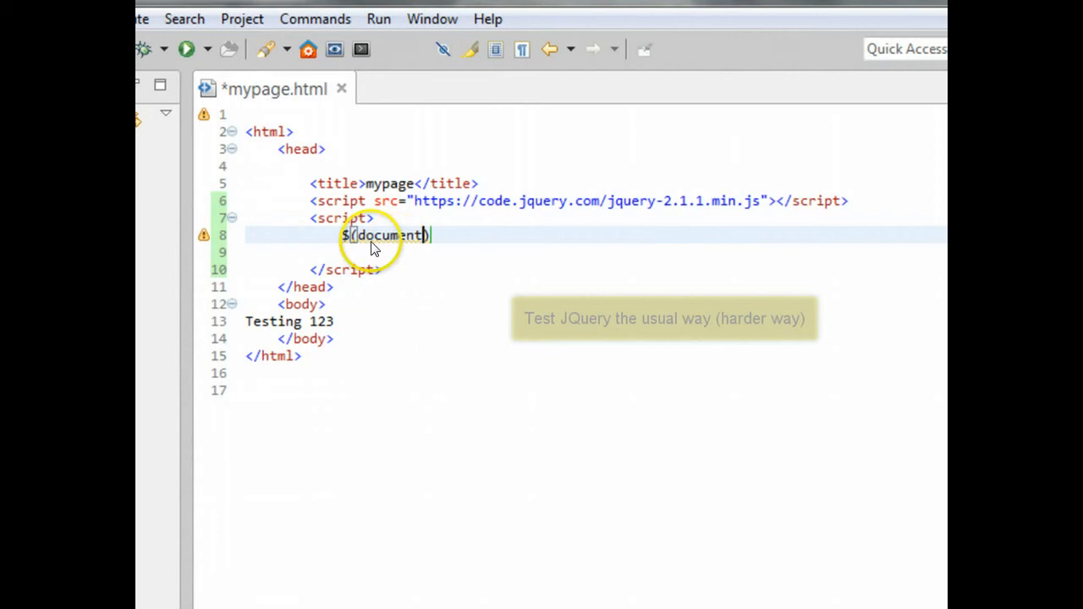
mouse_move(446, 421)
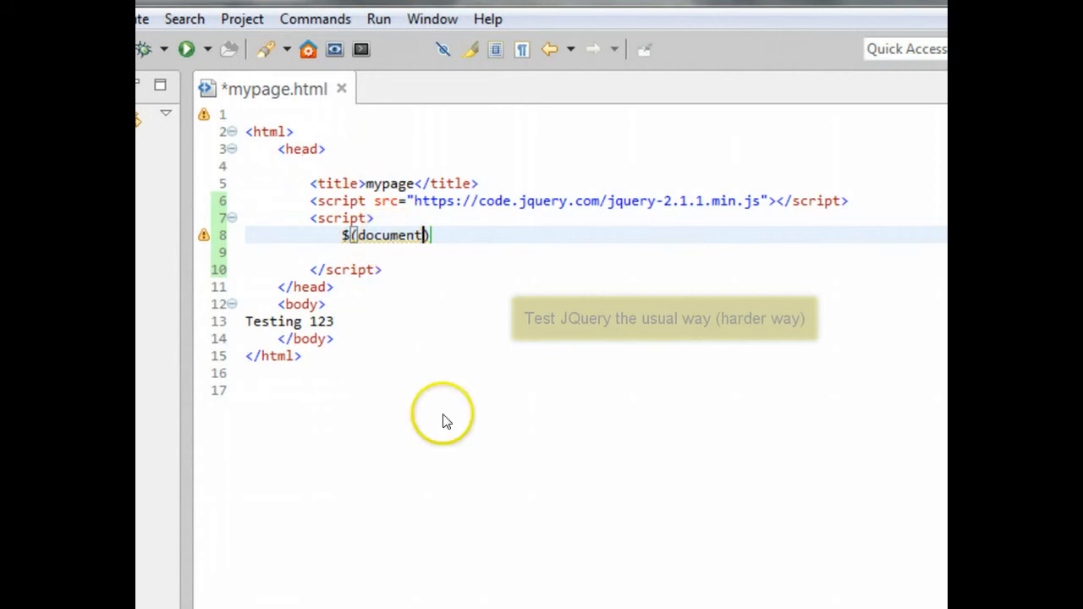
mouse_move(296, 326)
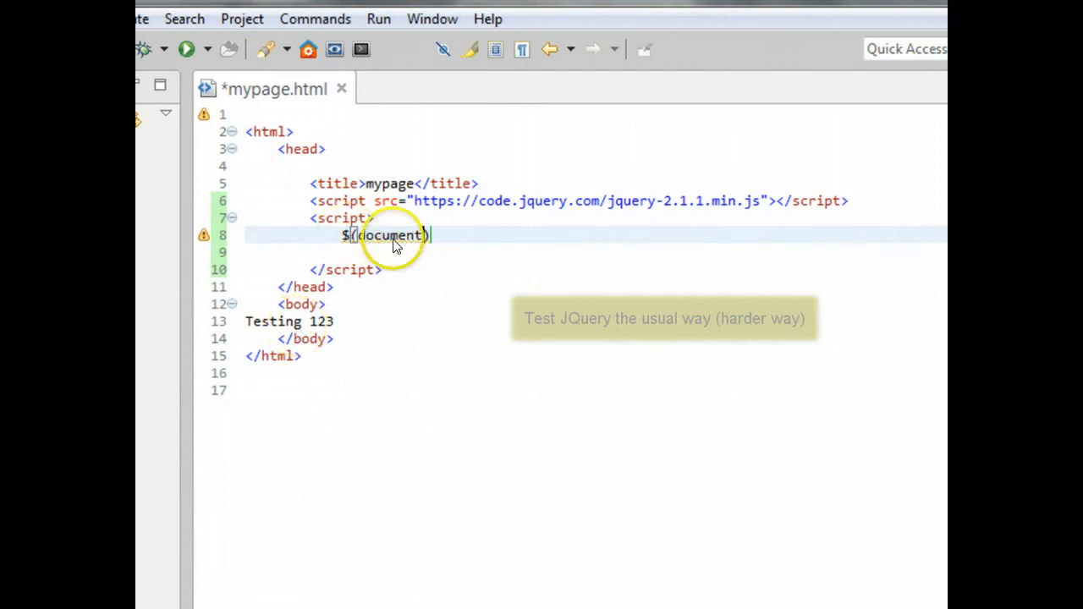
mouse_move(308, 246)
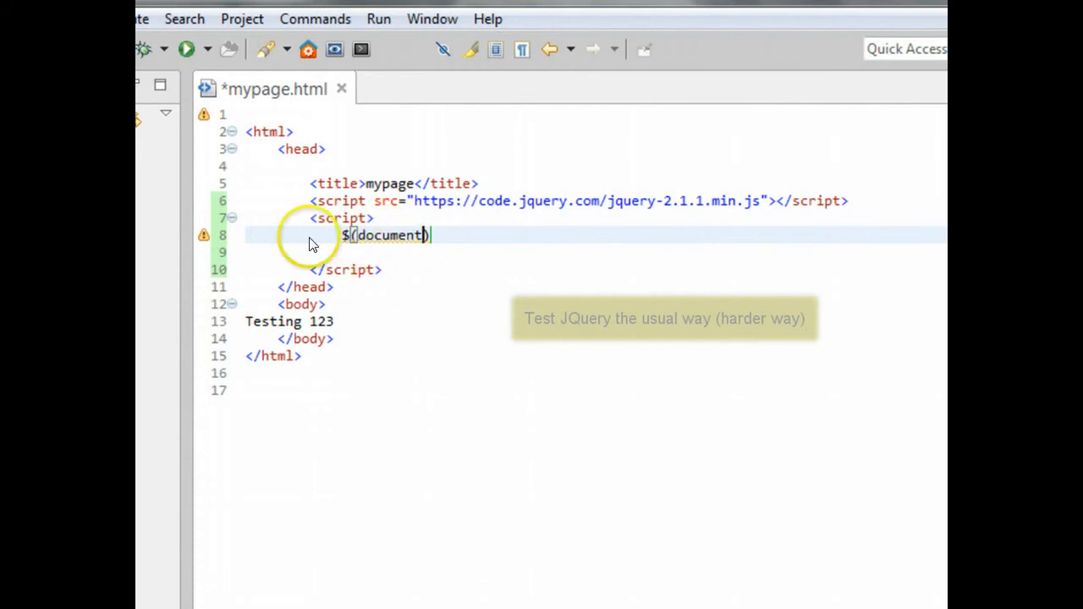
mouse_move(365, 349)
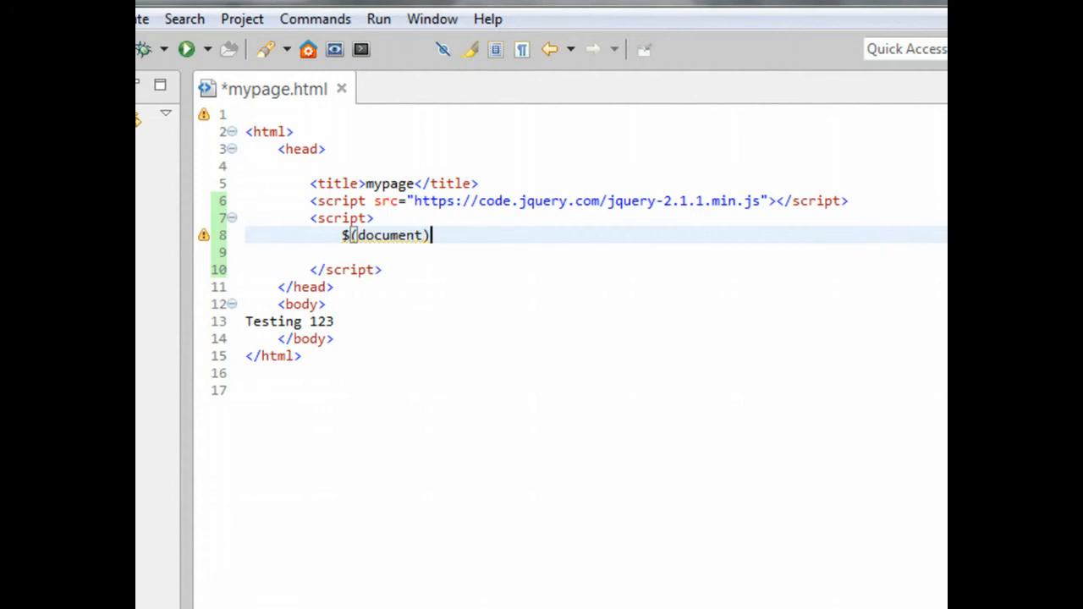
- Turn $(document) into $(document).ready(function(){ }); with an empty body
text(.ready()
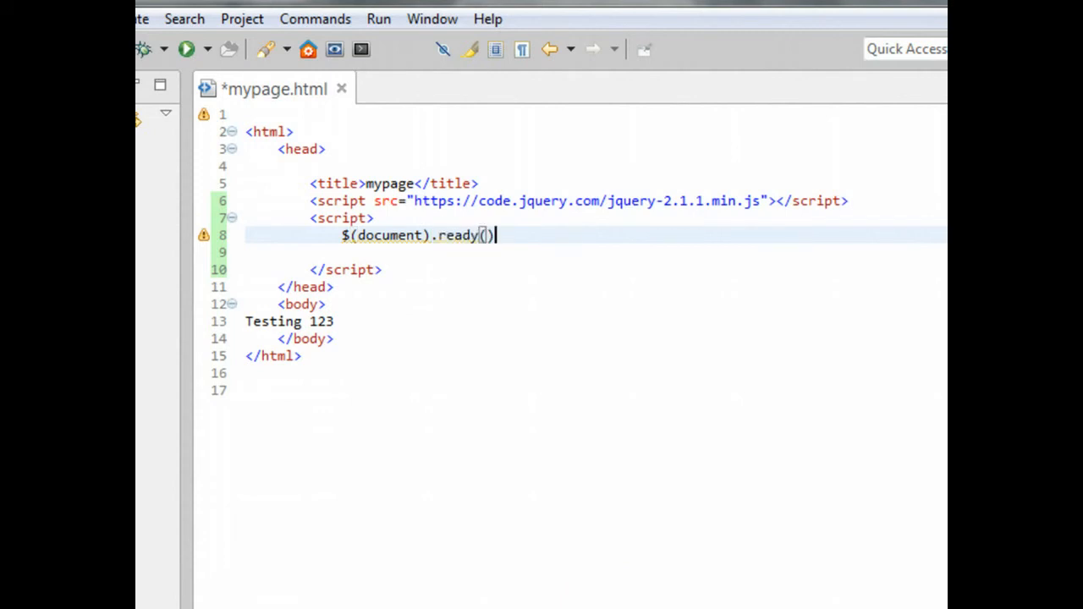
mouse_move(495, 279)
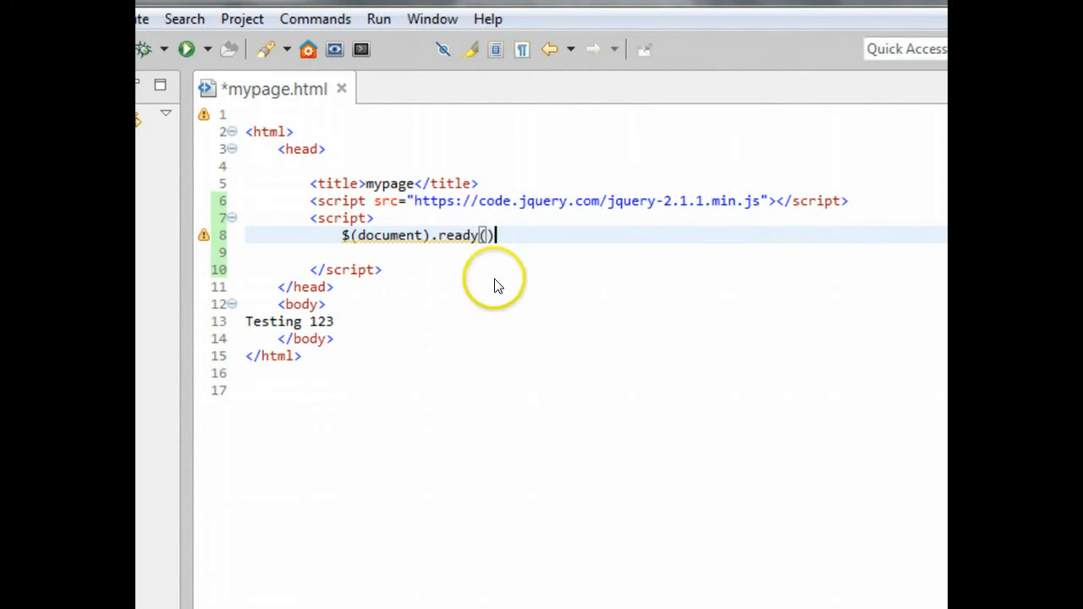
mouse_move(489, 244)
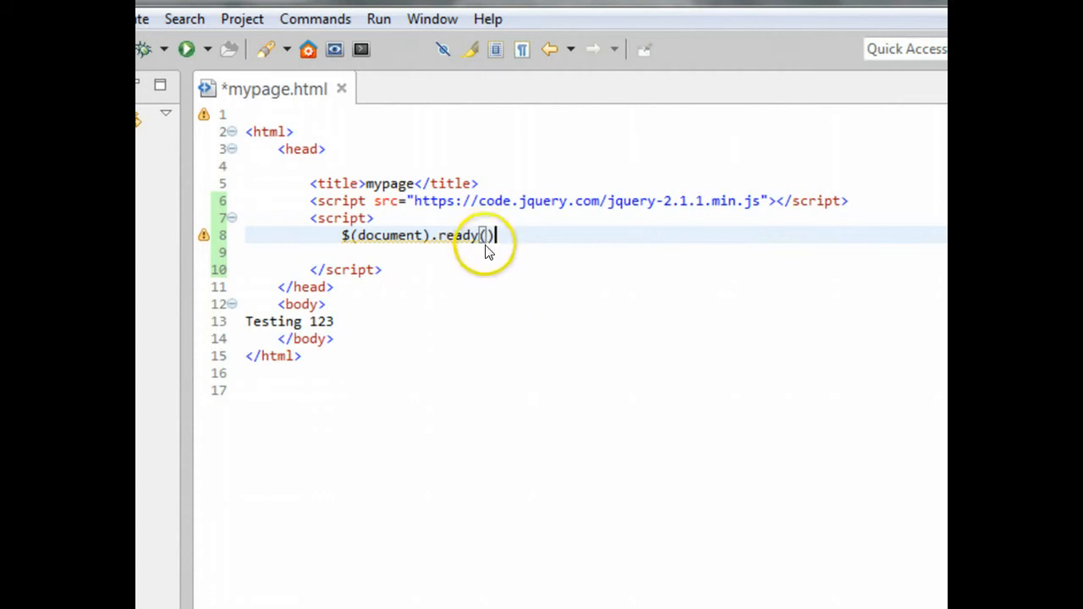
mouse_move(345, 246)
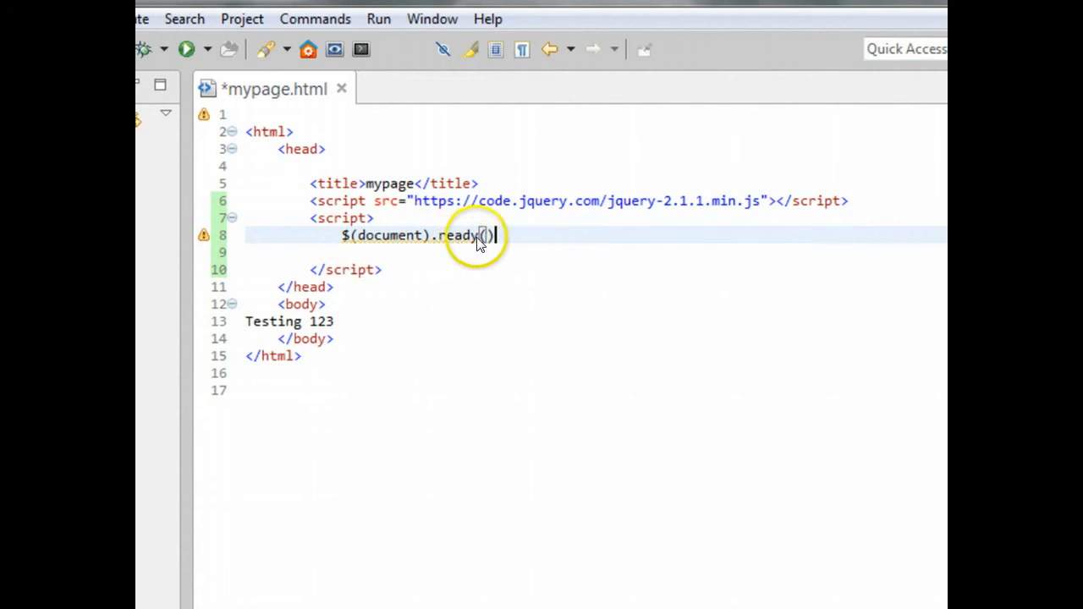
mouse_move(495, 315)
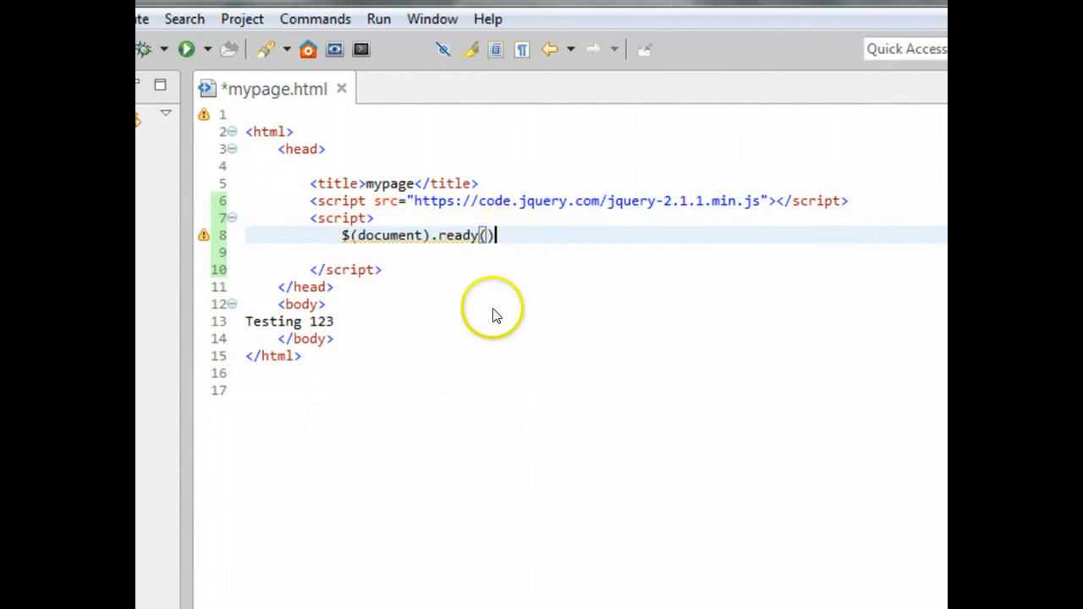
mouse_move(505, 324)
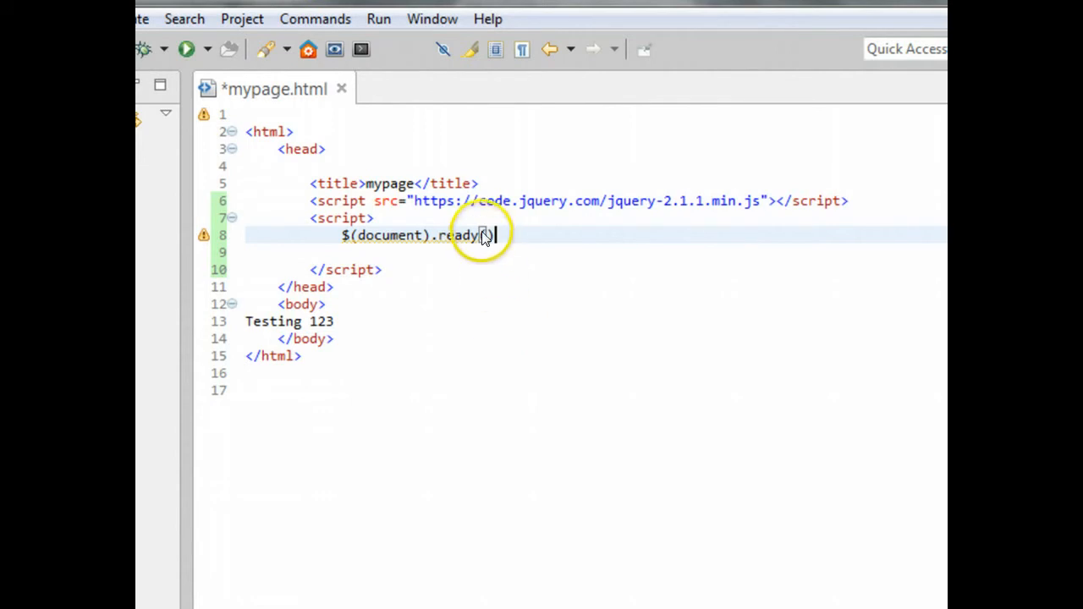
mouse_move(495, 275)
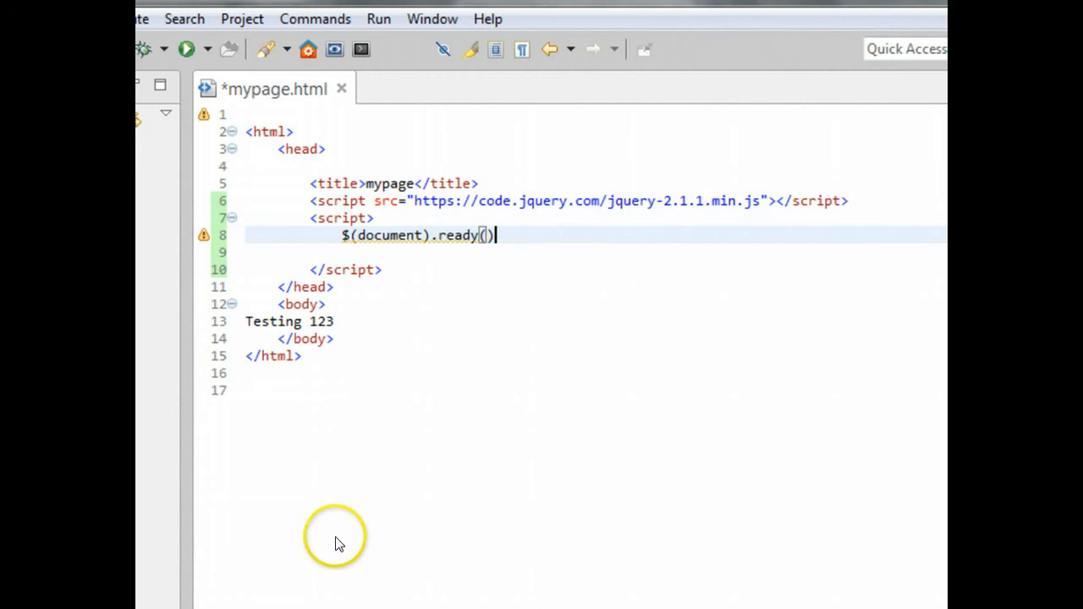
text(;)
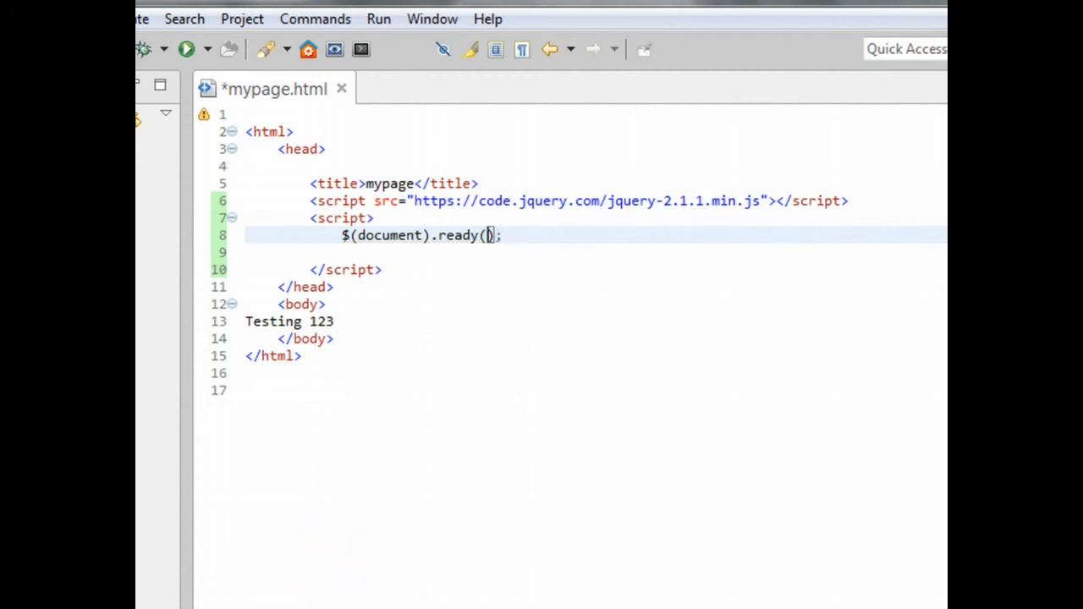
text(function()
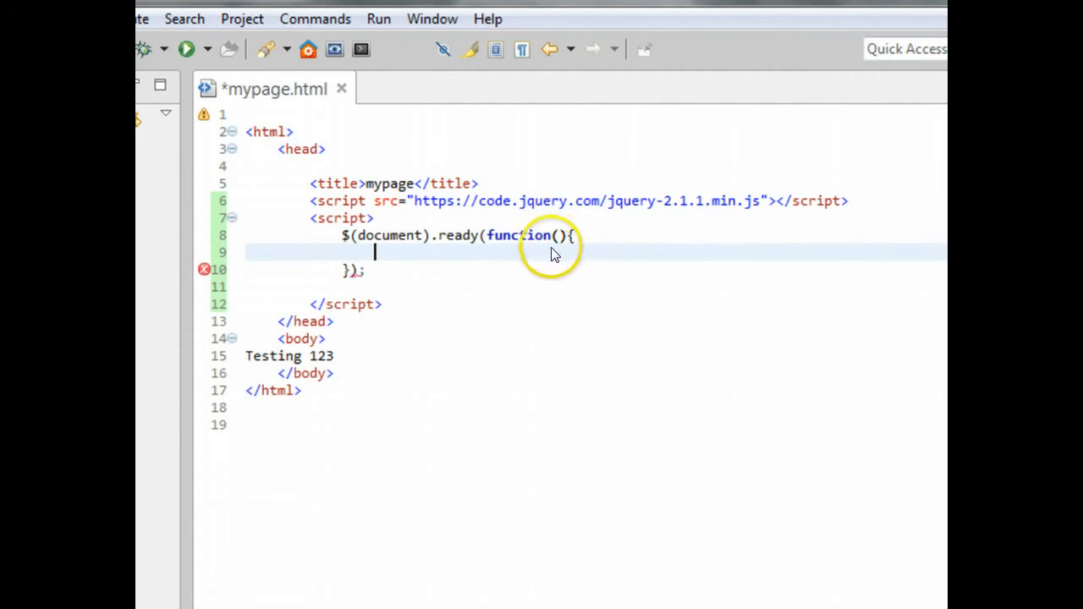
mouse_move(334, 288)
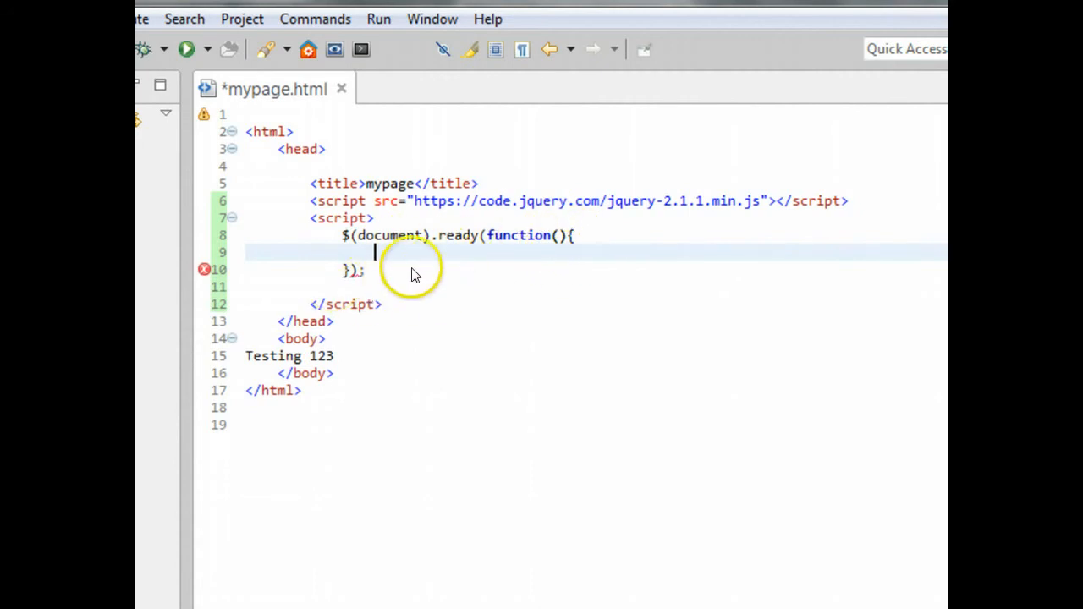
mouse_move(427, 271)
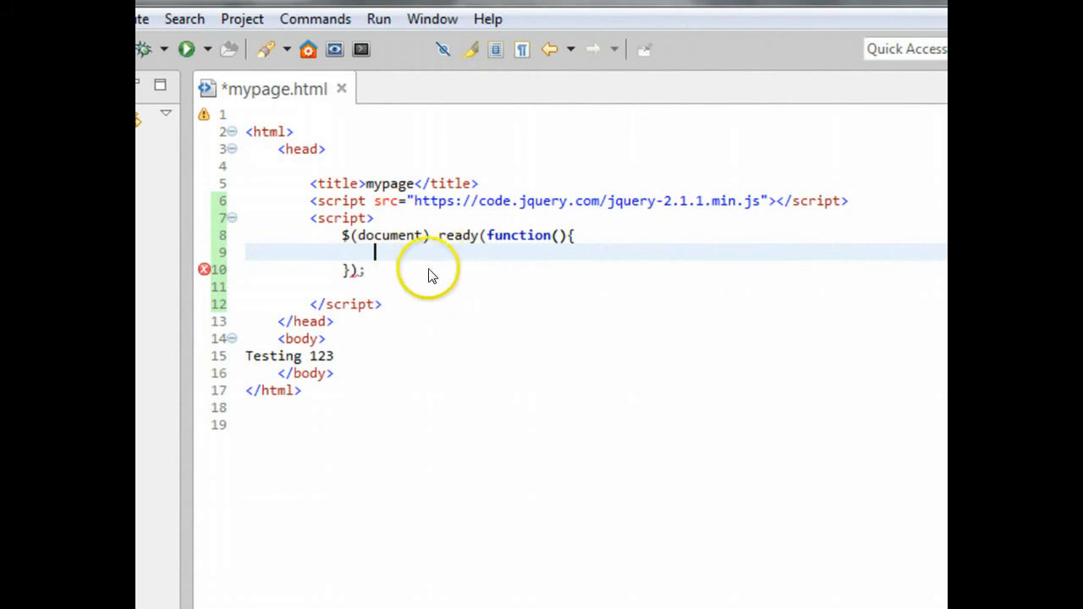
mouse_move(432, 288)
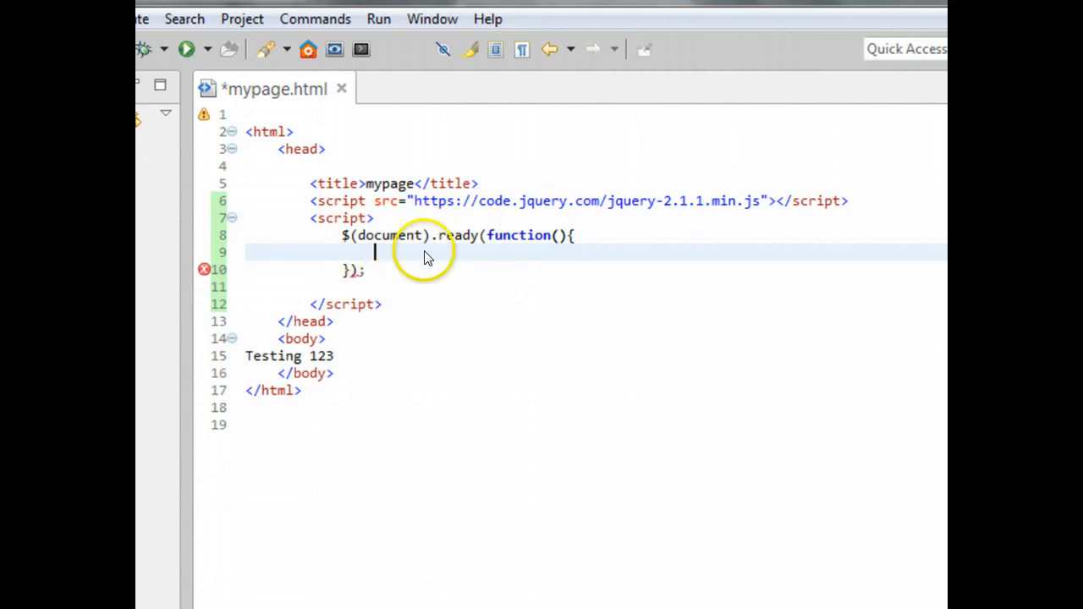
mouse_move(310, 550)
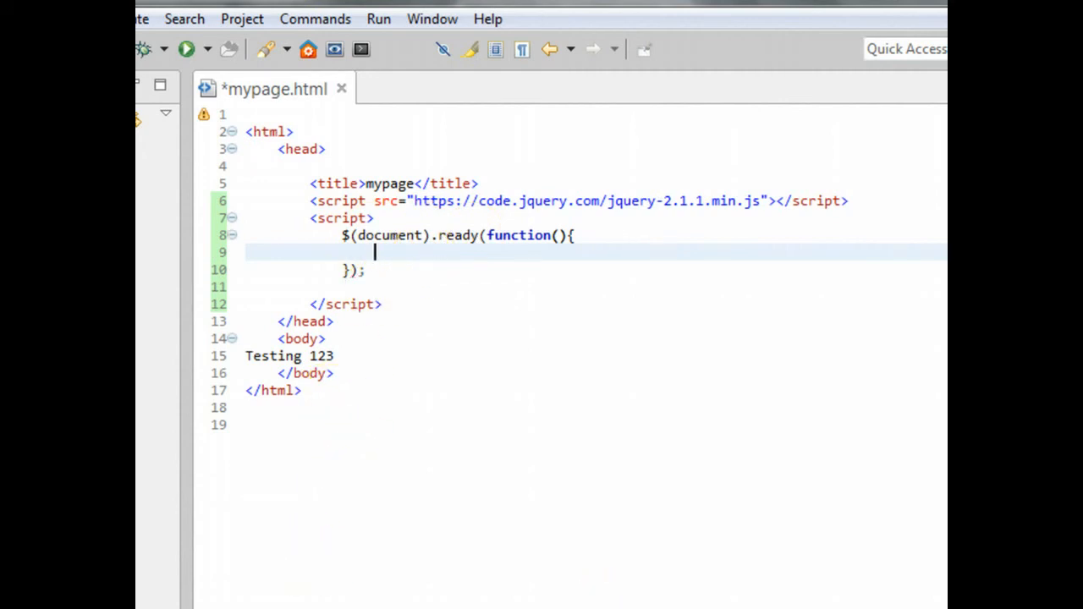
text(alert(")
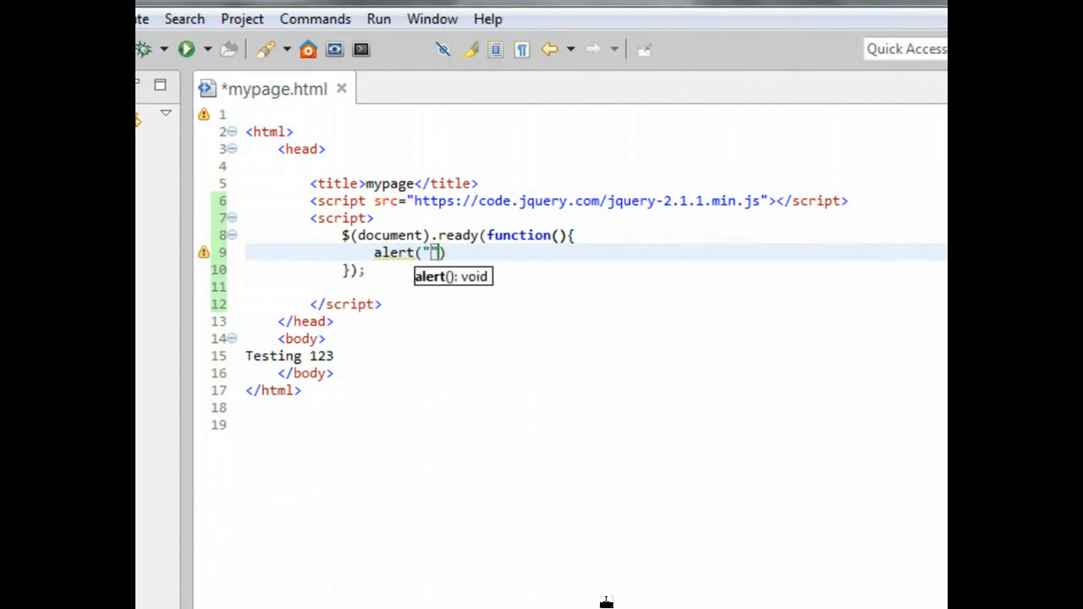
text(Welcome to)
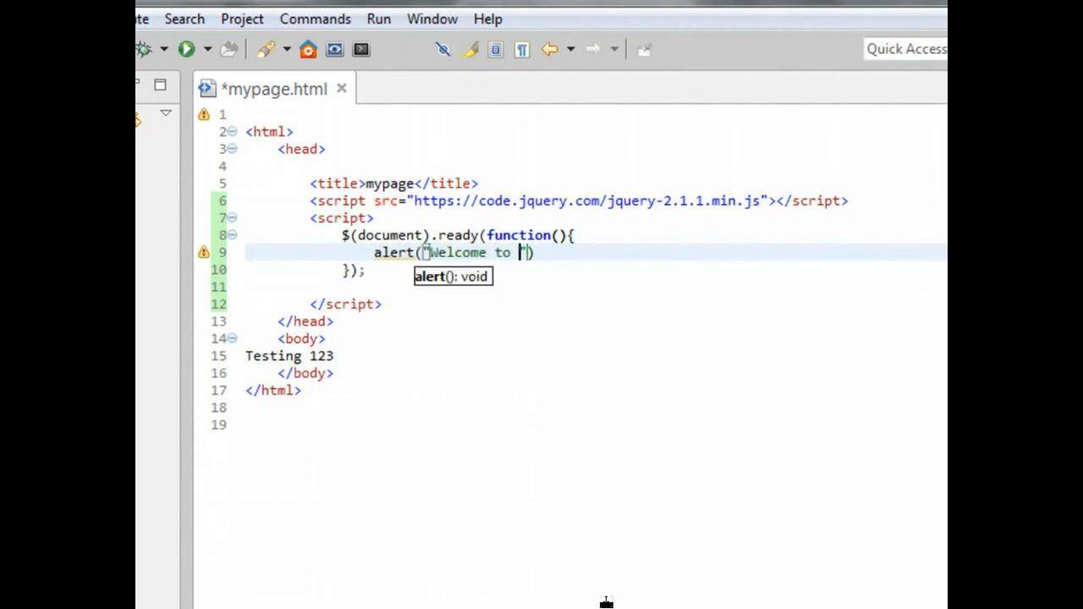
text(JQuery)
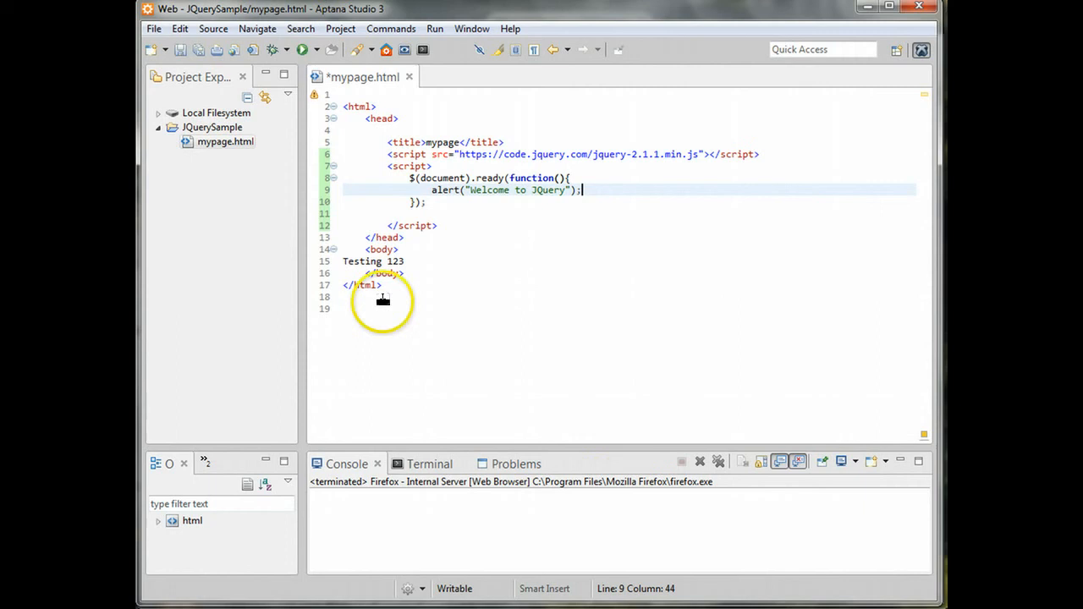
key(ctrl+s)
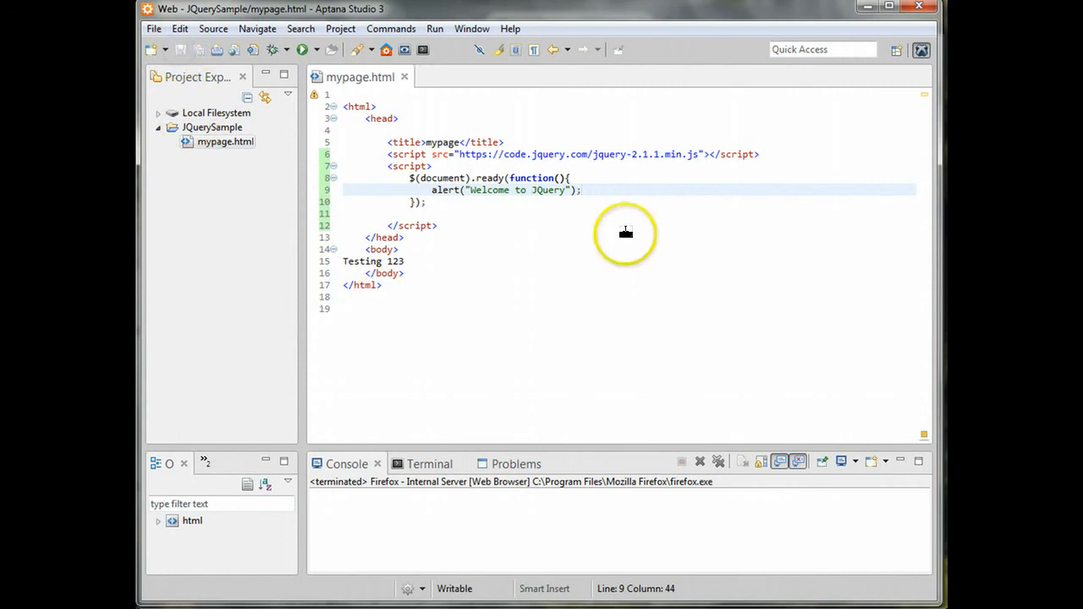
click(581, 189)
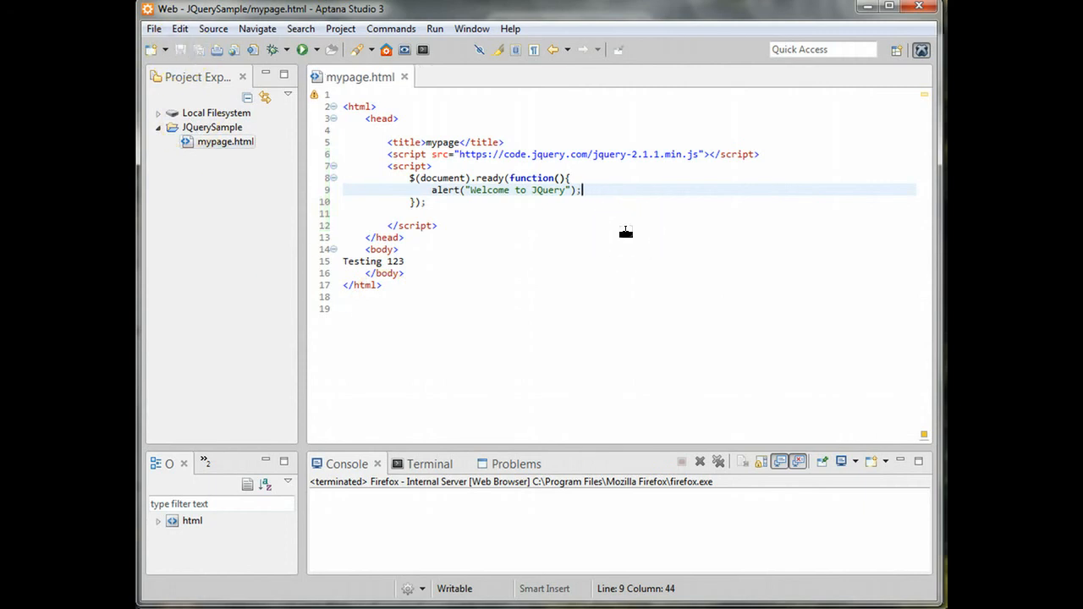
mouse_move(303, 49)
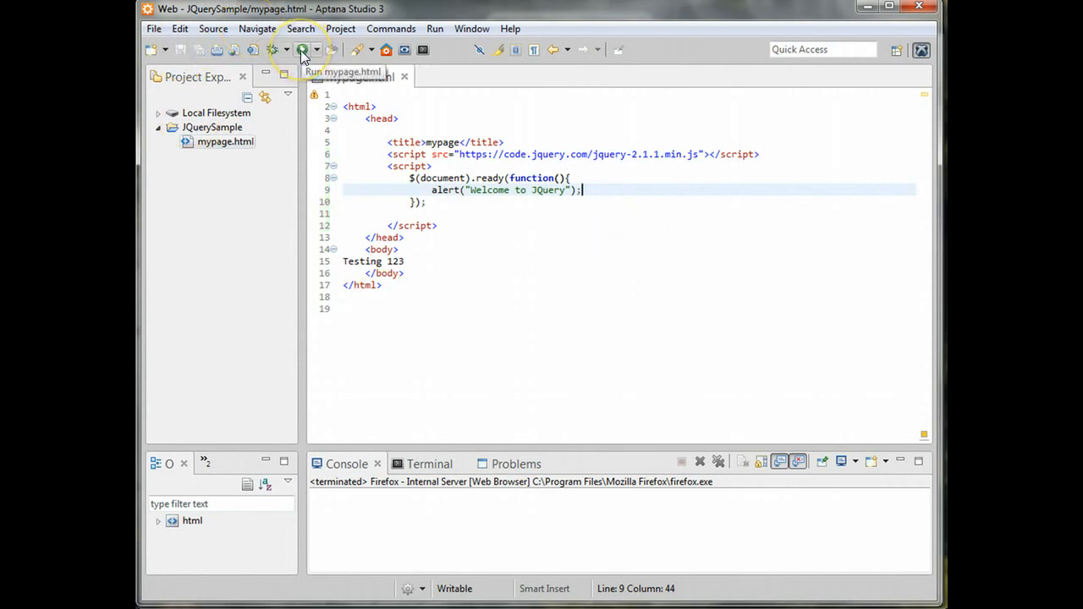
click(302, 49)
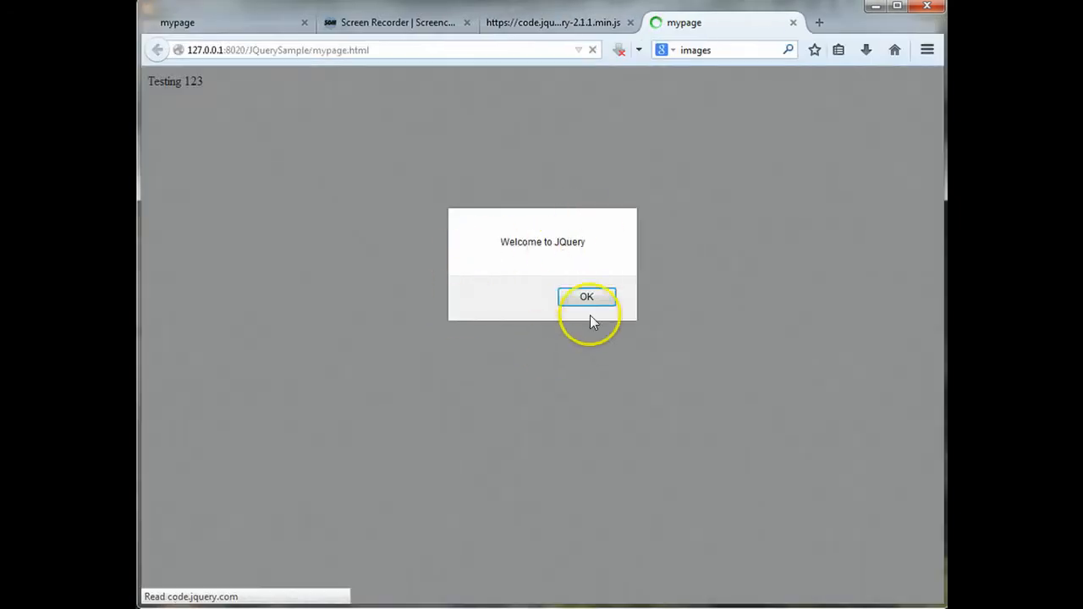
click(586, 296)
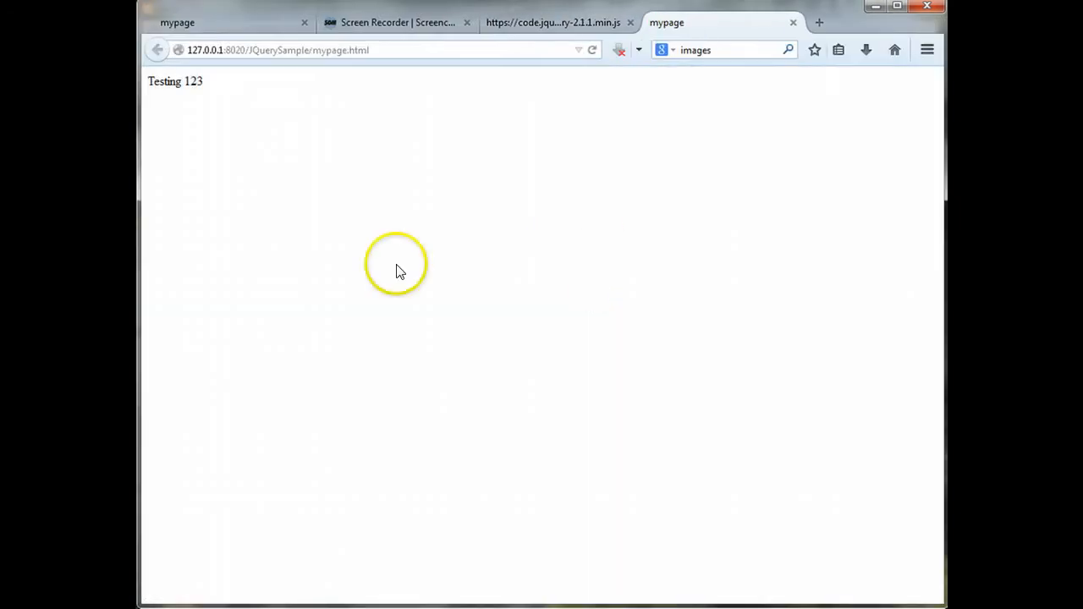
click(396, 263)
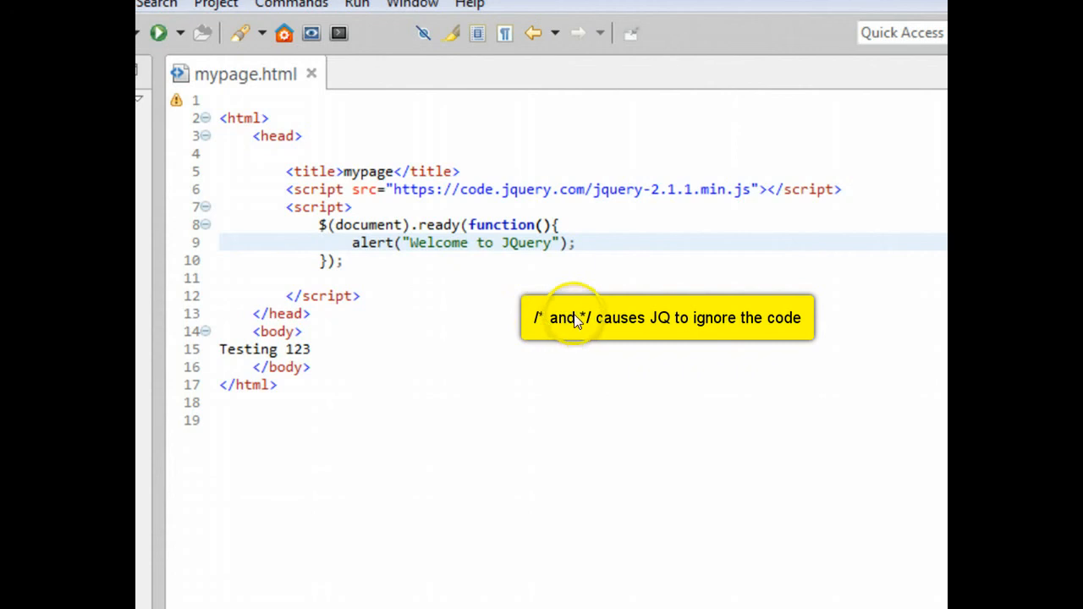
mouse_move(405, 300)
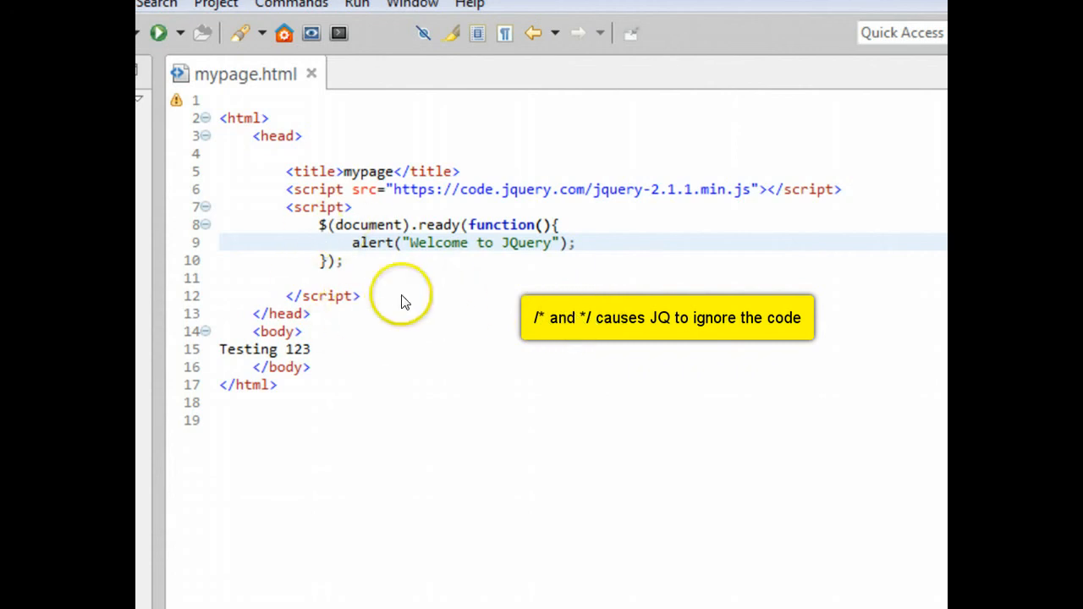
mouse_move(366, 394)
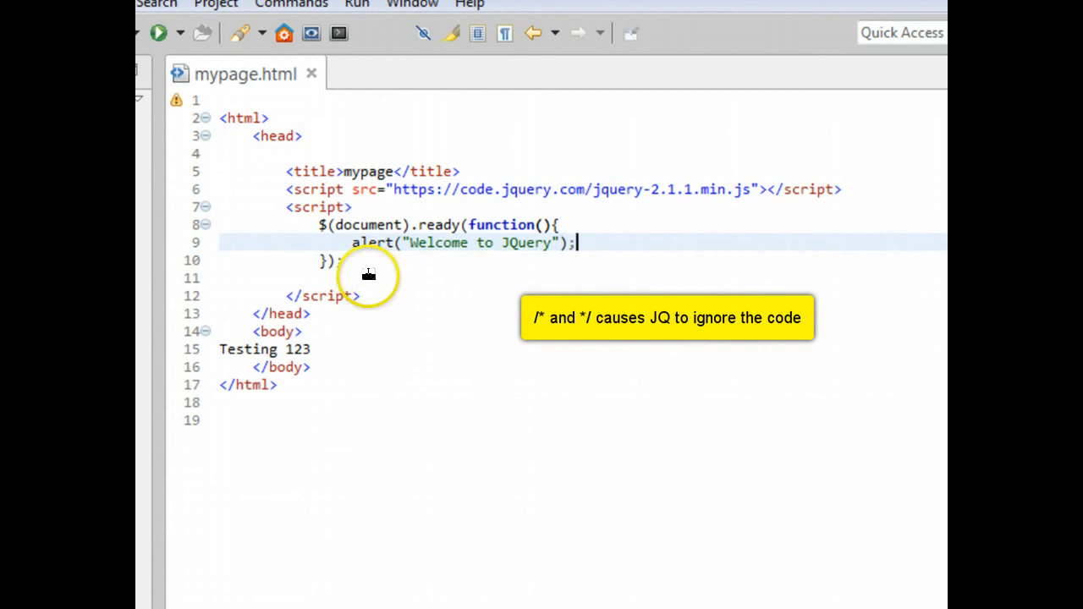
click(320, 225)
text(/)
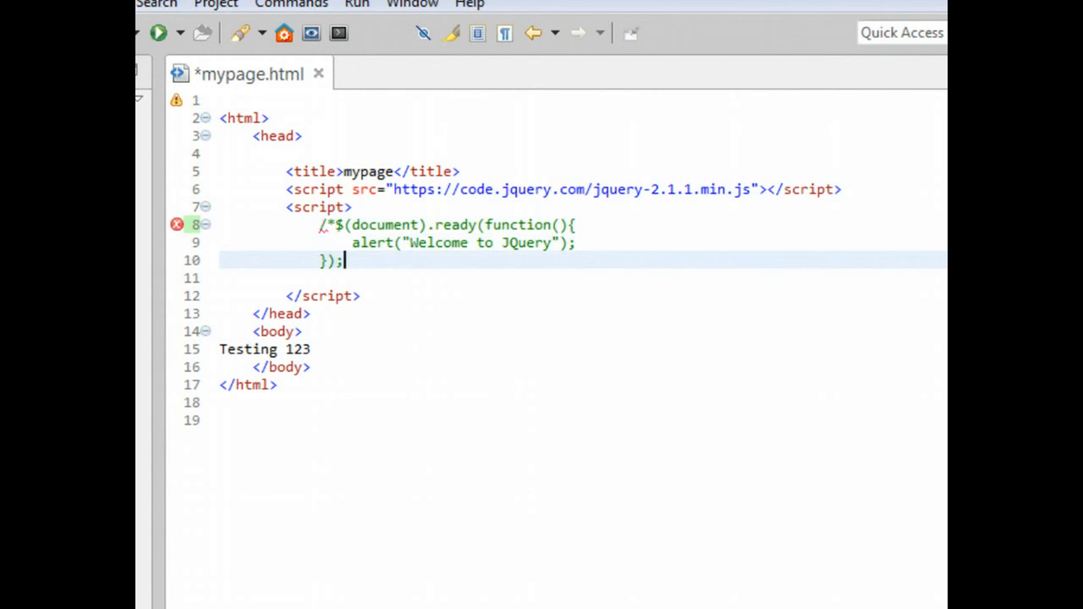
text(*/)
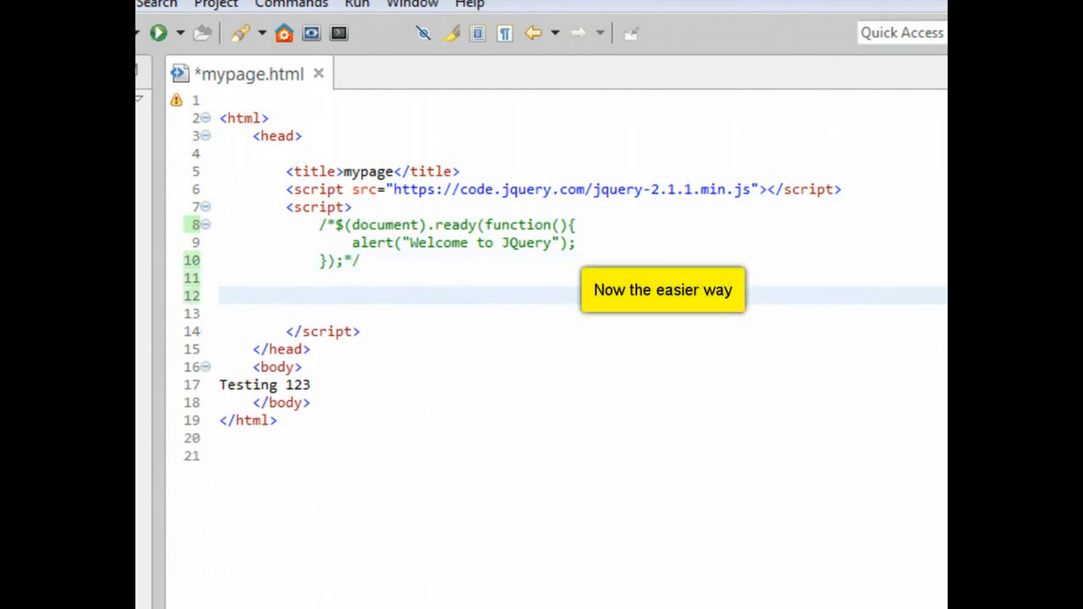
text($(startup)
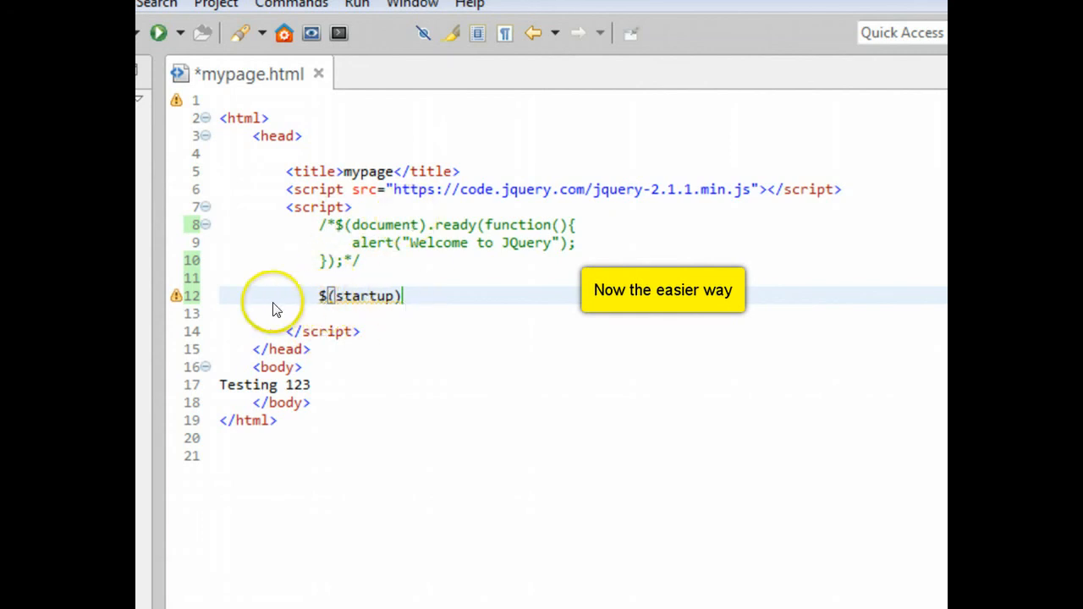
mouse_move(404, 332)
text(;)
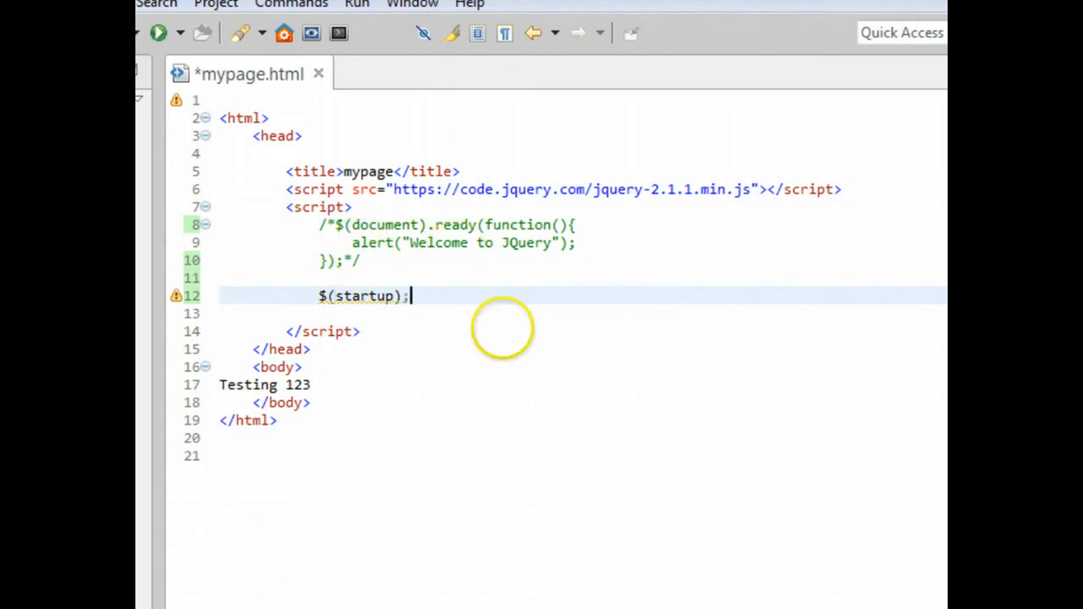
key(Enter)
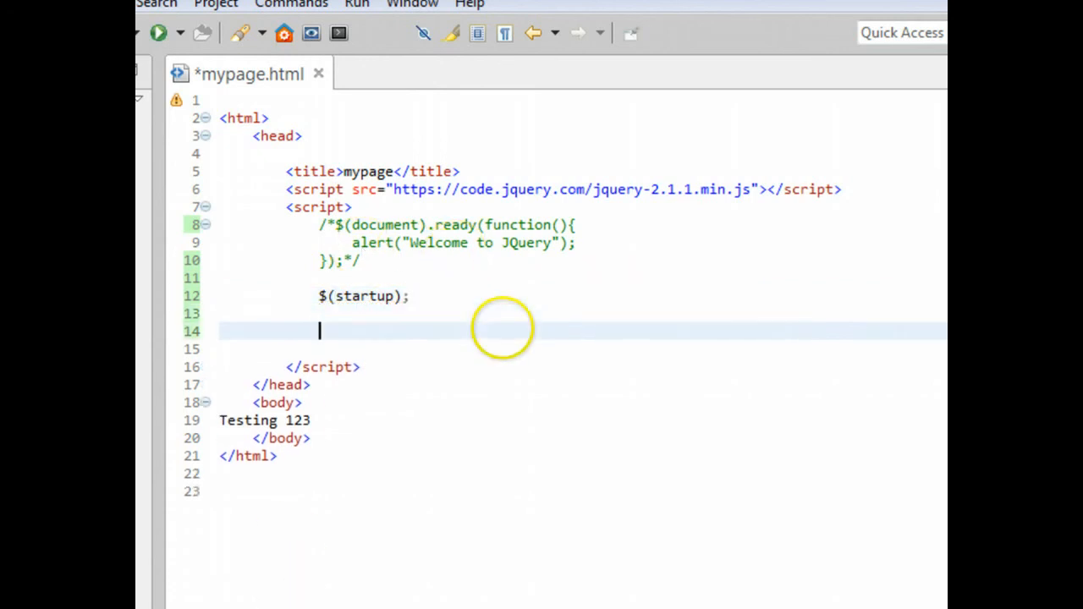
text(function)
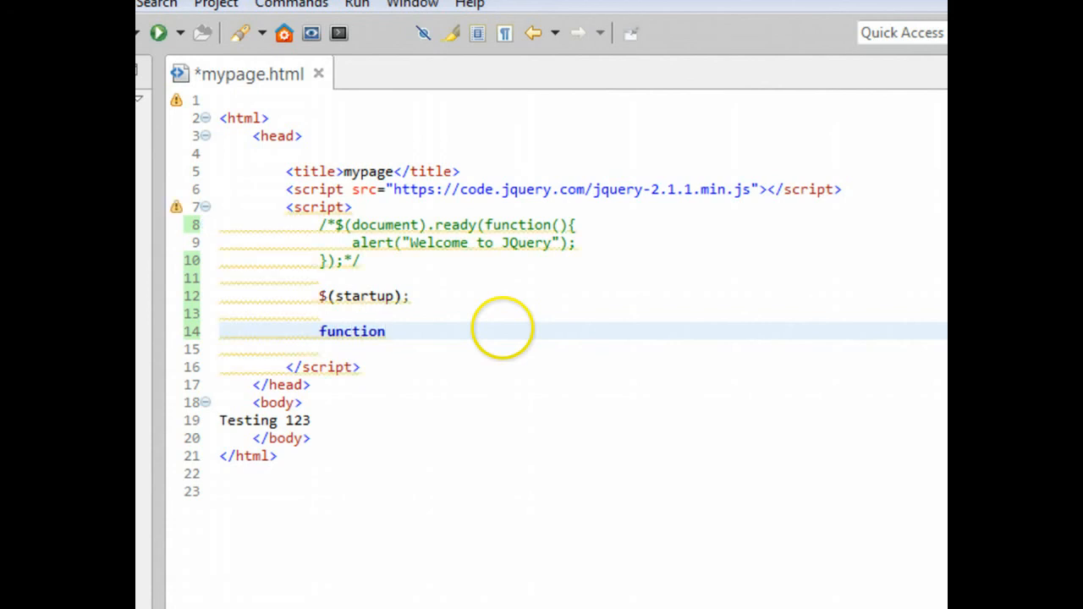
text(start)
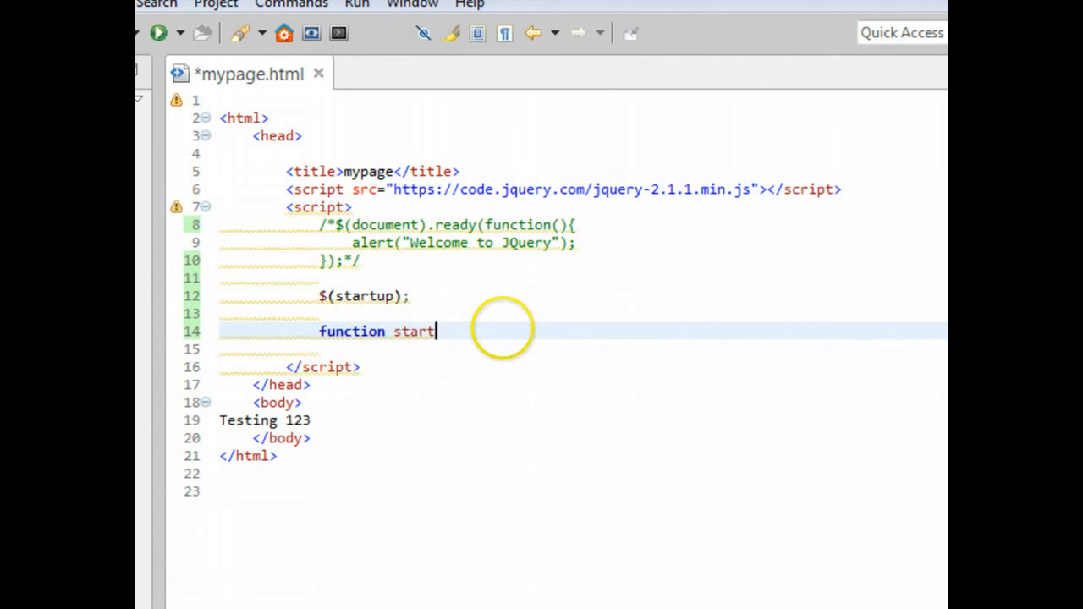
text(up())
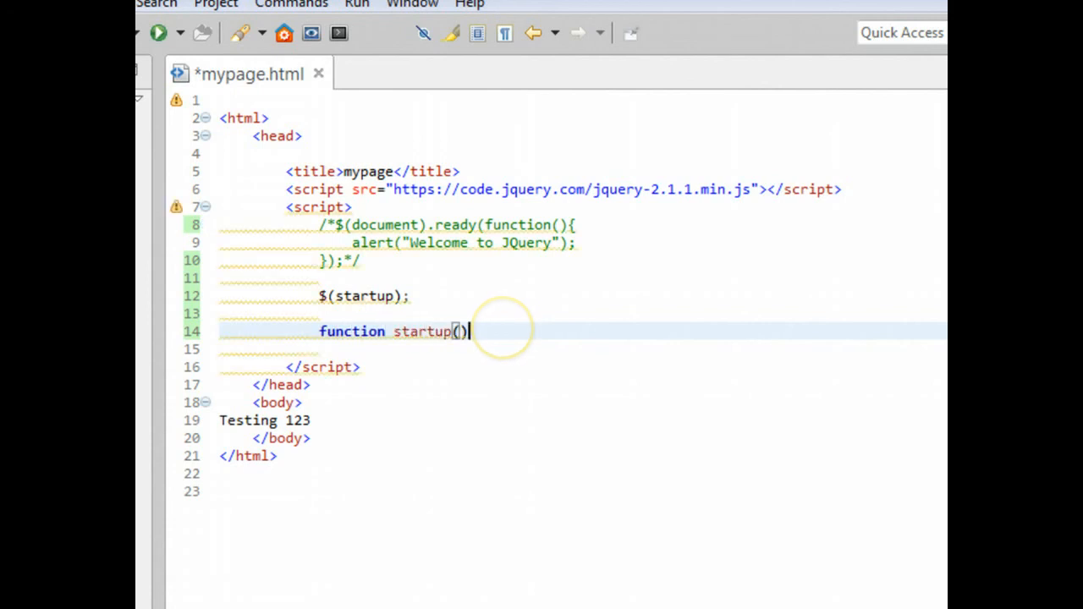
text({)
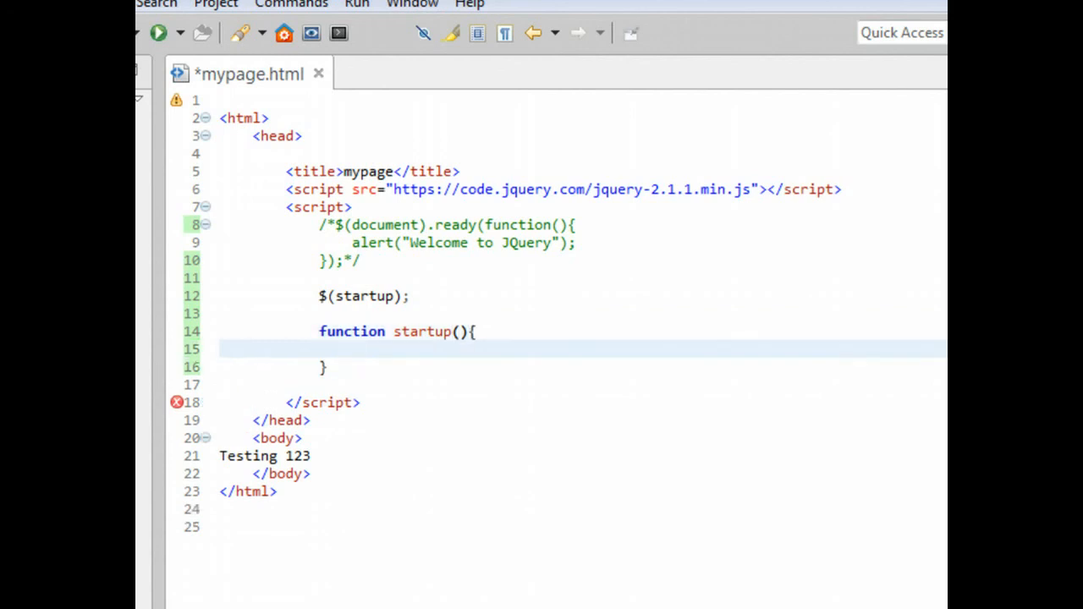
text(alert(")
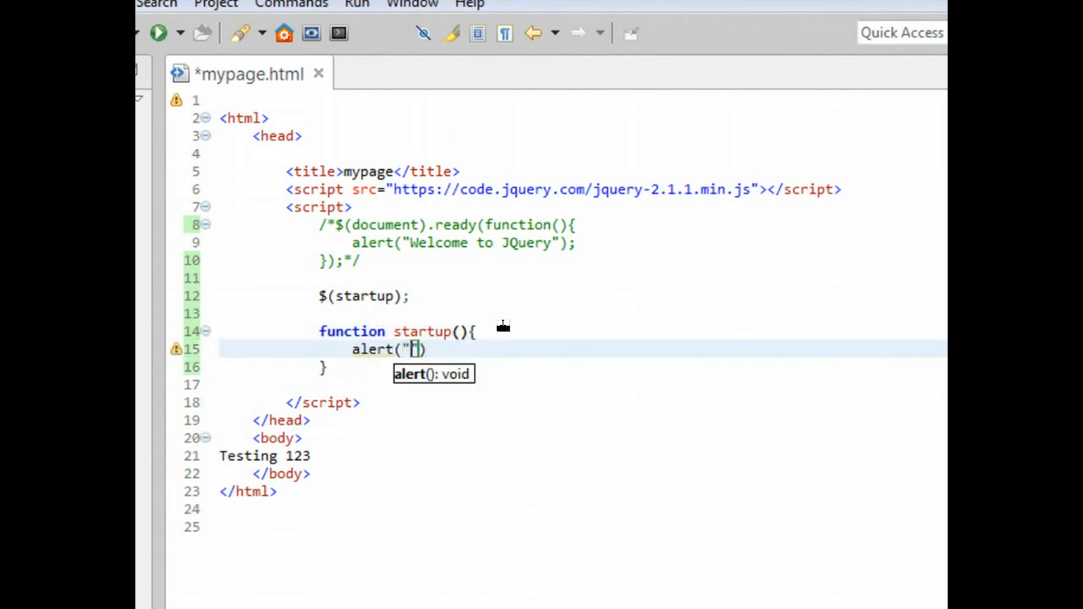
text(Wec)
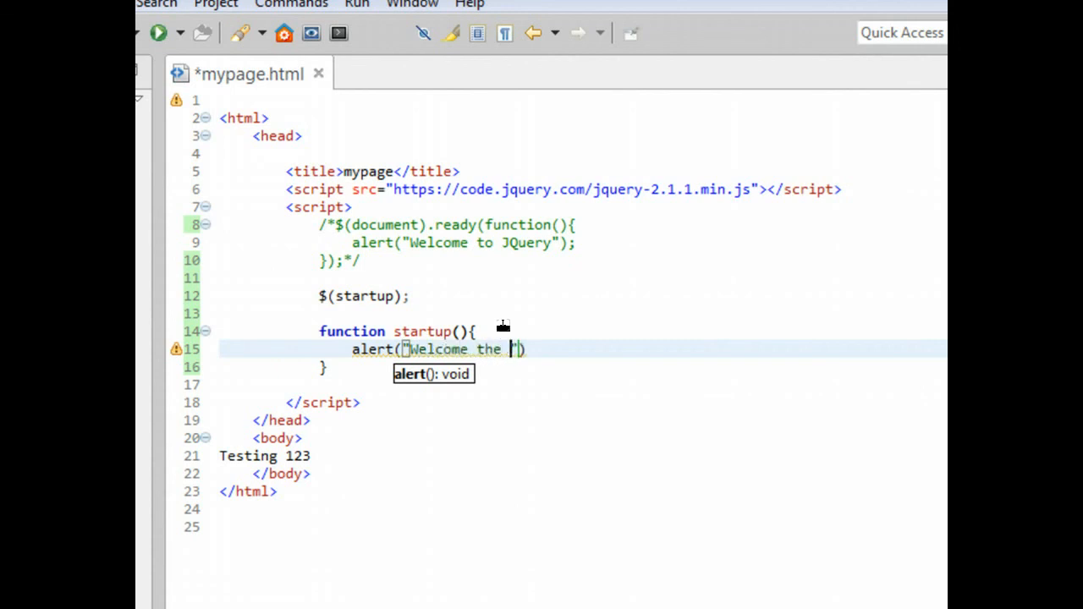
text(easy wa)
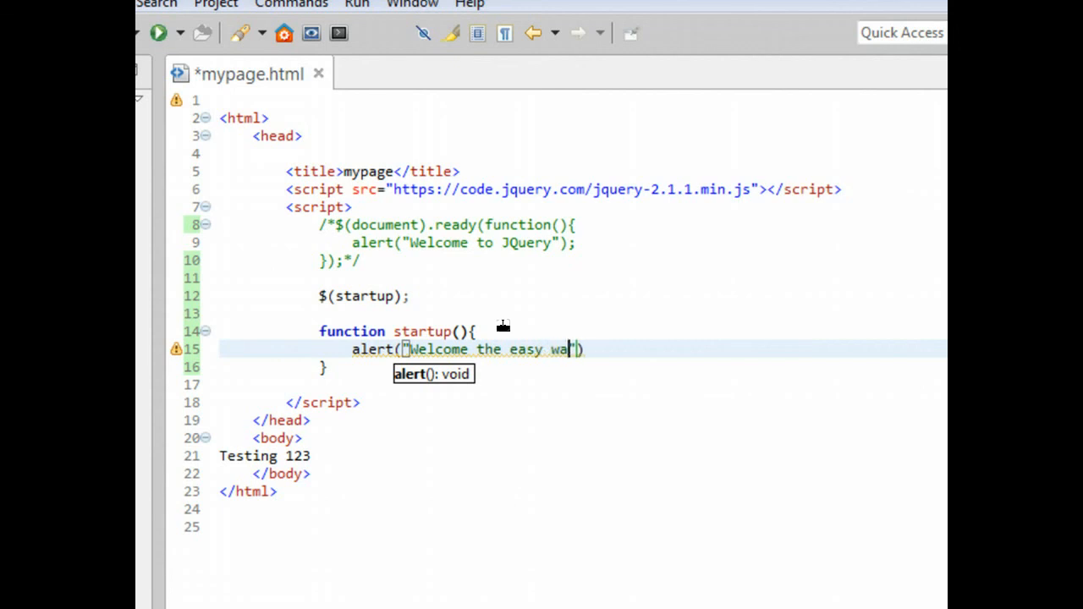
text(y!)
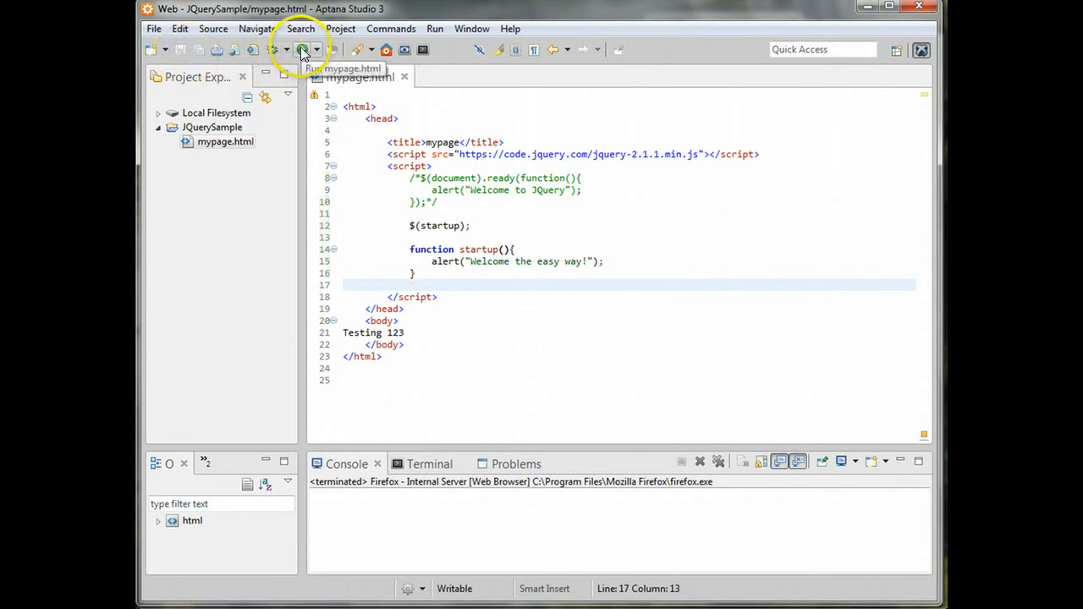
click(303, 49)
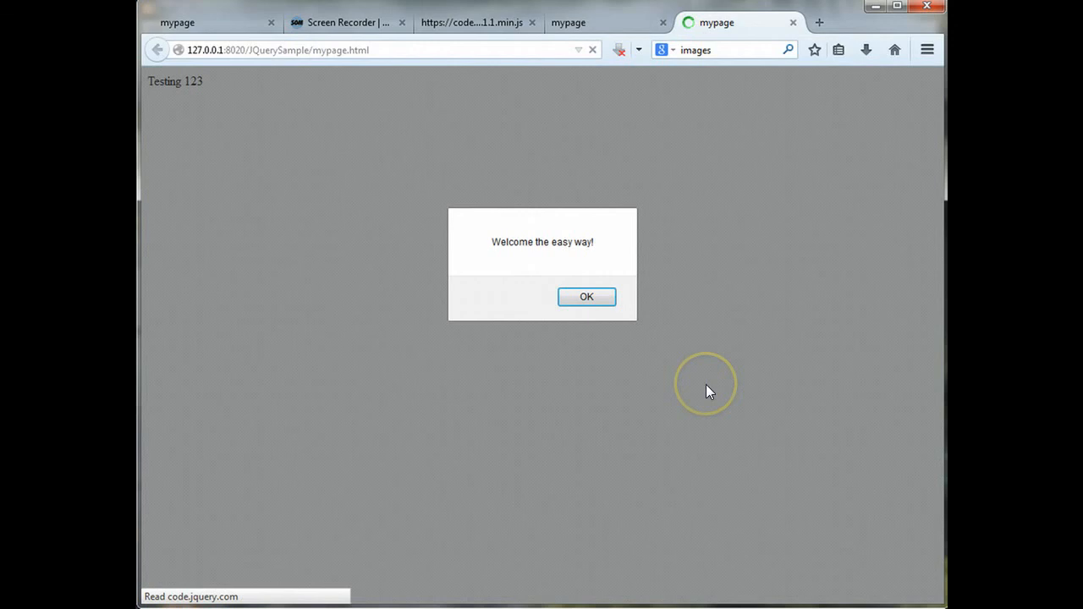
click(586, 297)
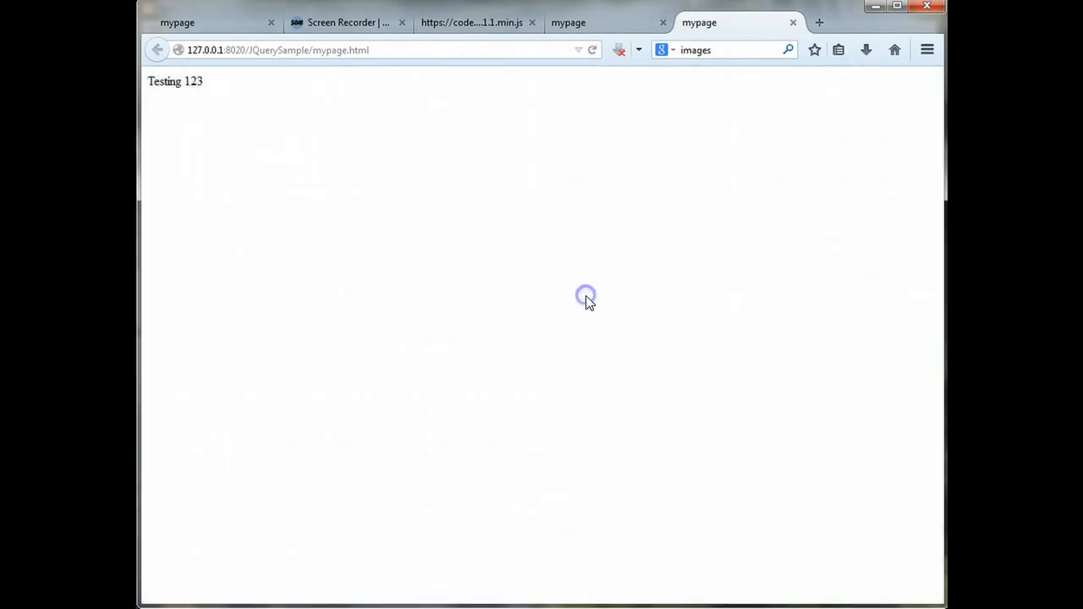